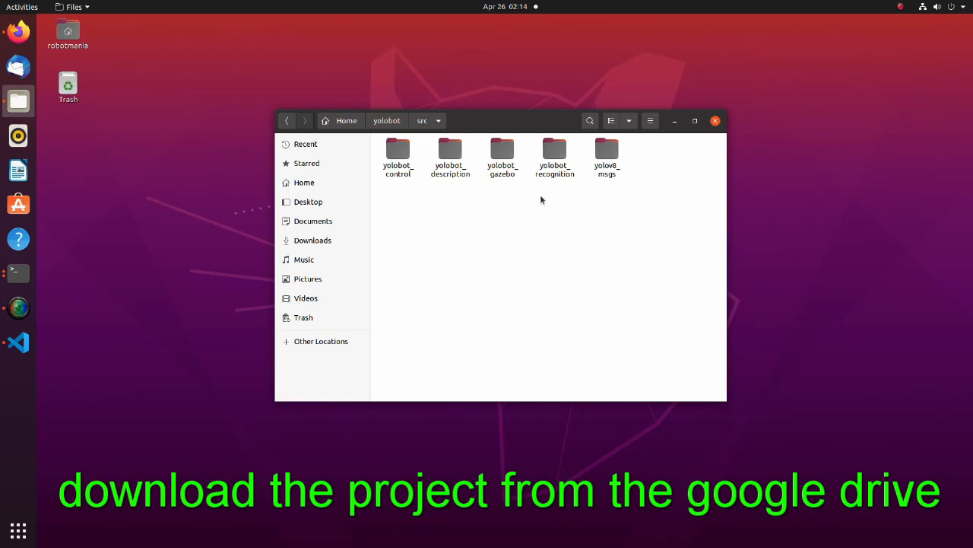
mouse_move(575, 186)
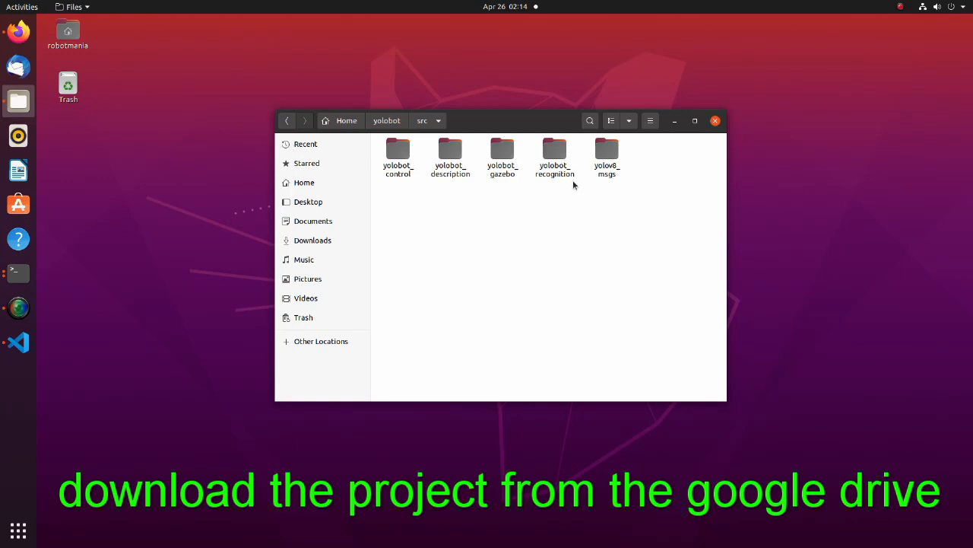
Browse into yolov8_msgs/msg in Files and select InferenceResult.msg.
double_click(605, 152)
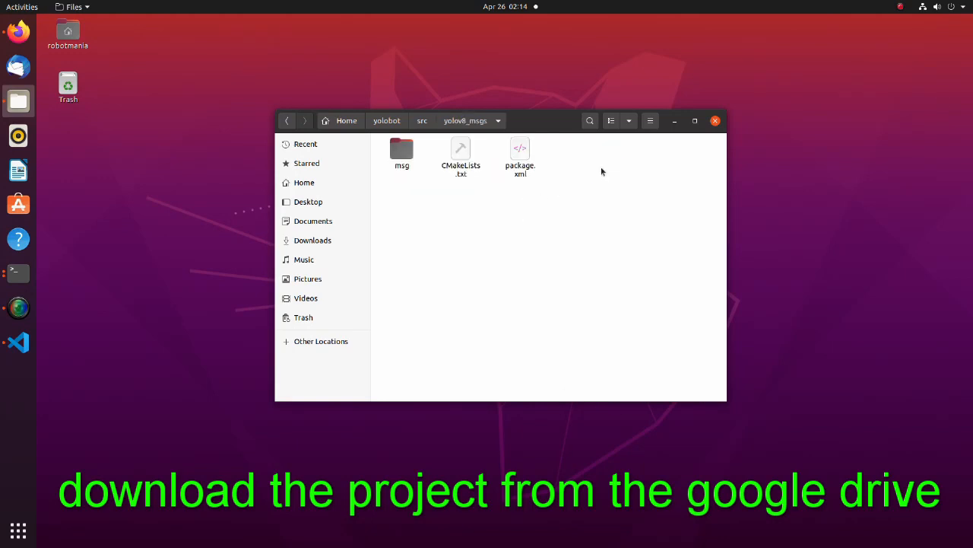
mouse_move(463, 210)
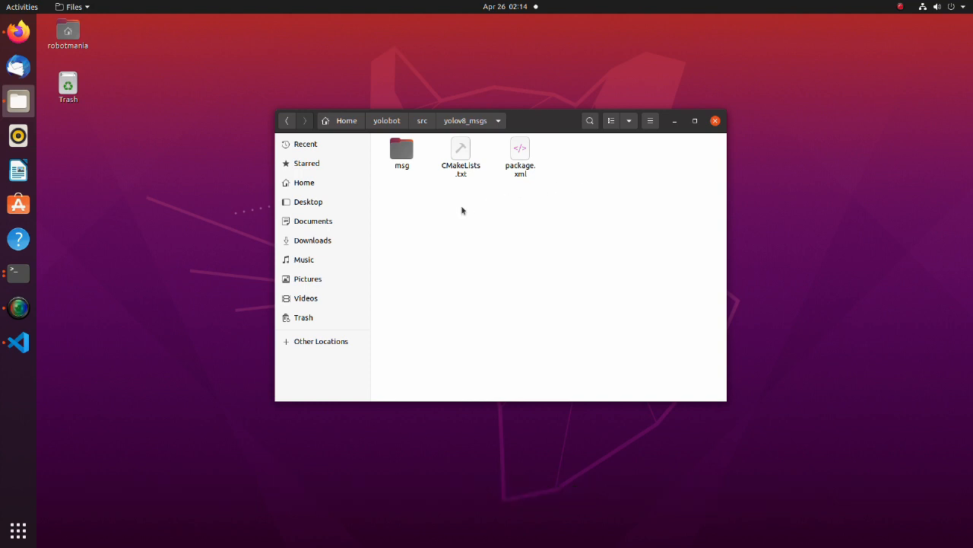
mouse_move(477, 131)
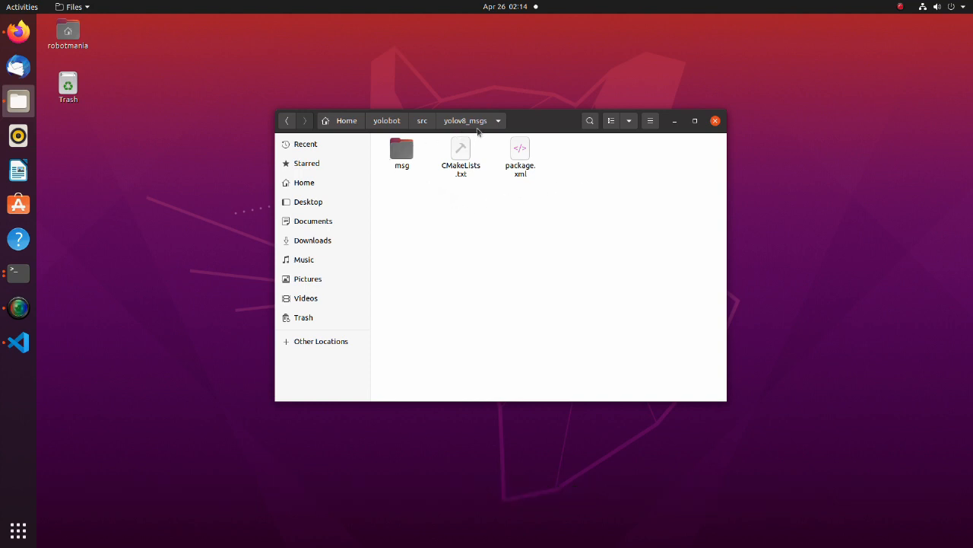
mouse_move(472, 190)
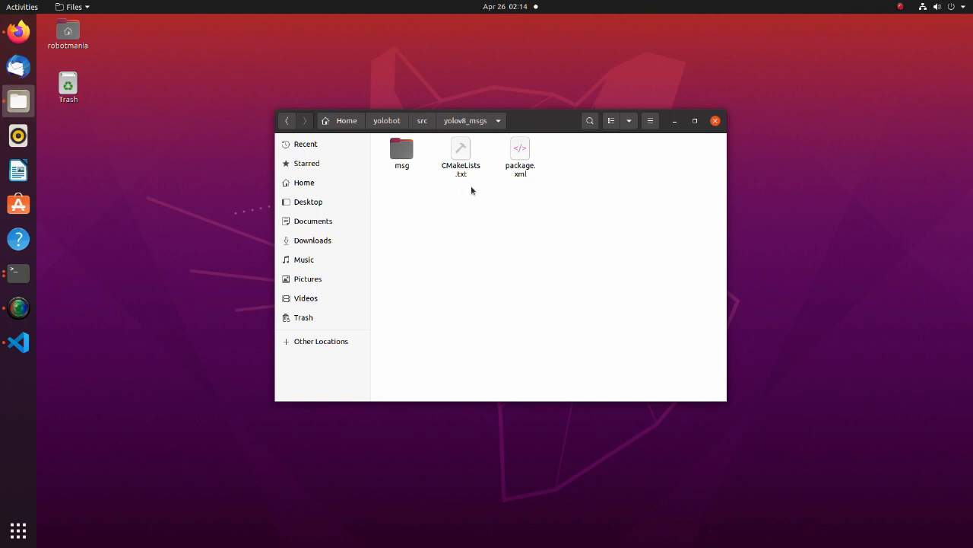
mouse_move(438, 208)
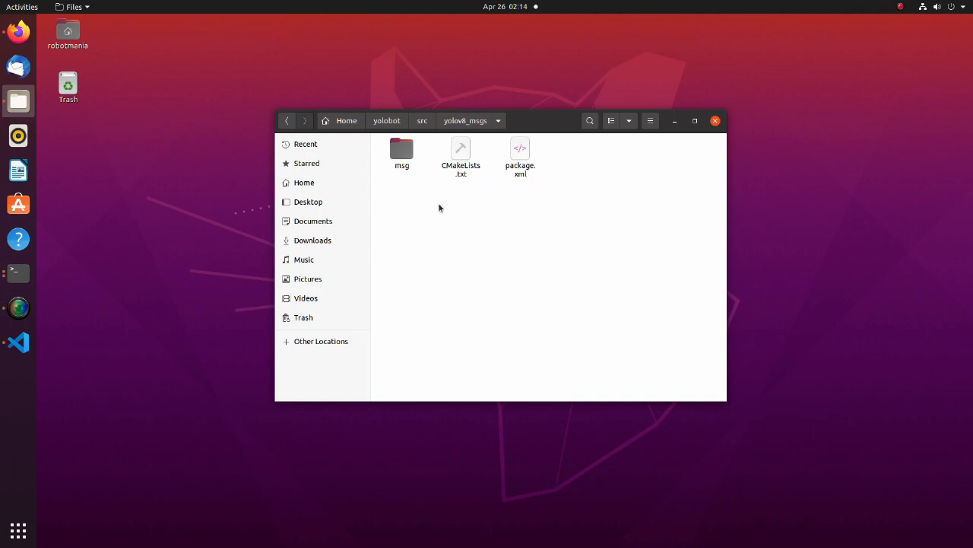
mouse_move(402, 167)
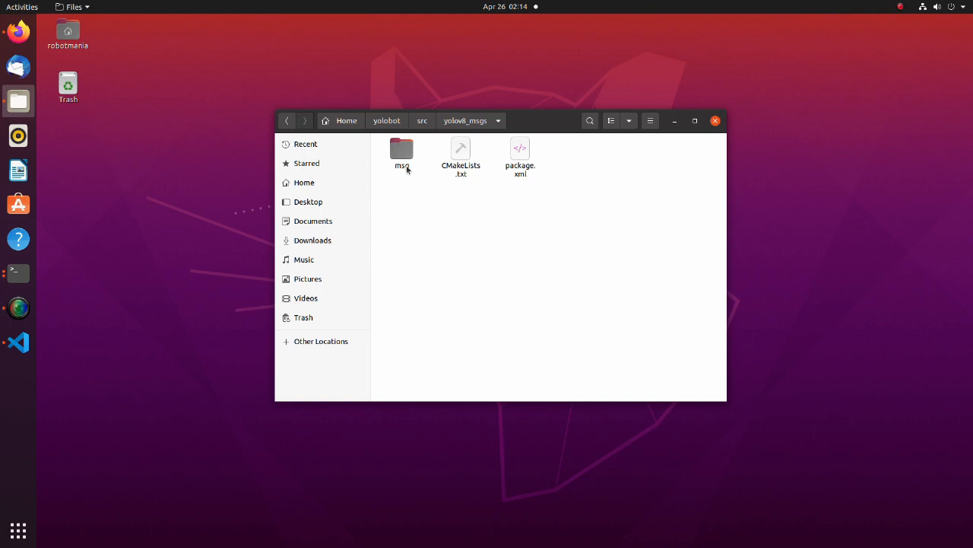
double_click(402, 149)
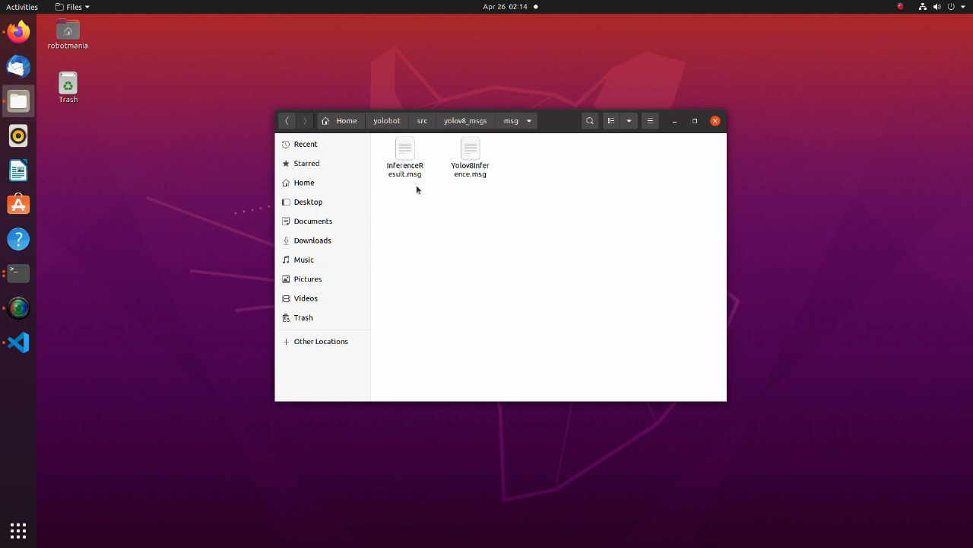
mouse_move(430, 203)
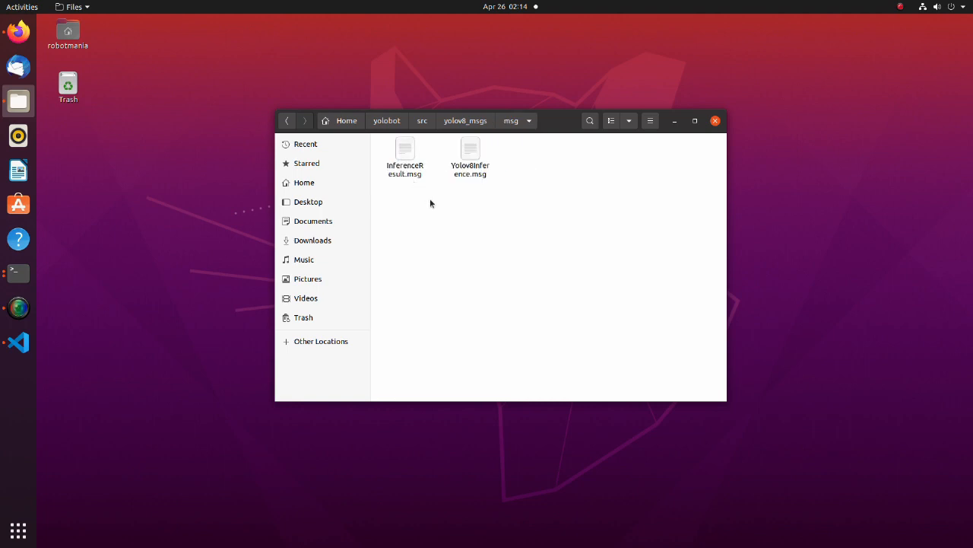
left_click(405, 152)
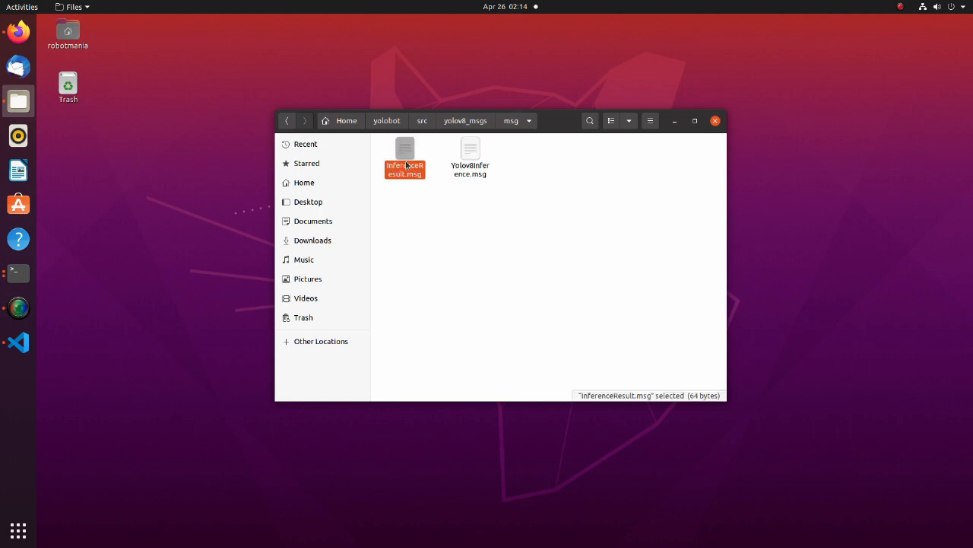
Review InferenceResult.msg's int64 box fields, then Yolov8Inference.msg's std_msgs/Header line in VS Code.
double_click(404, 155)
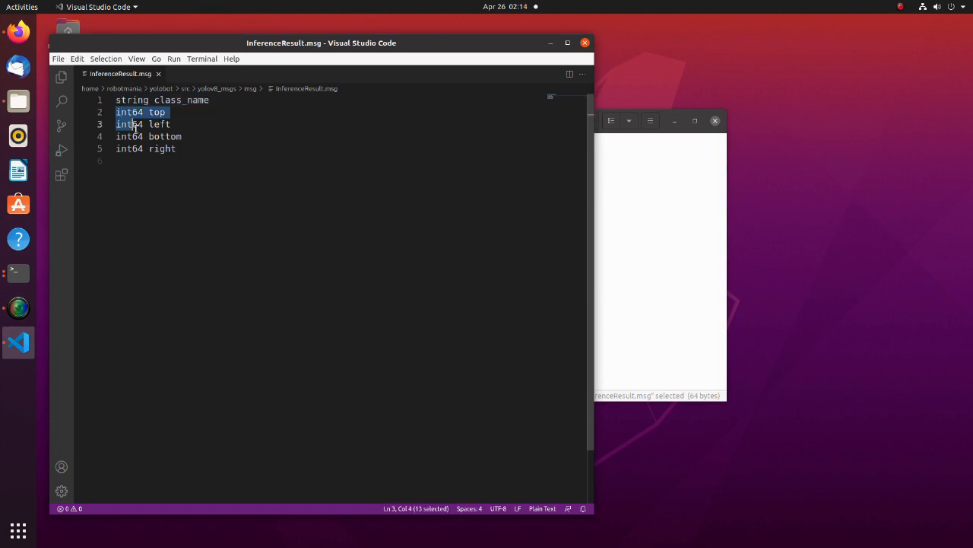
left_click_drag(135, 124, 179, 149)
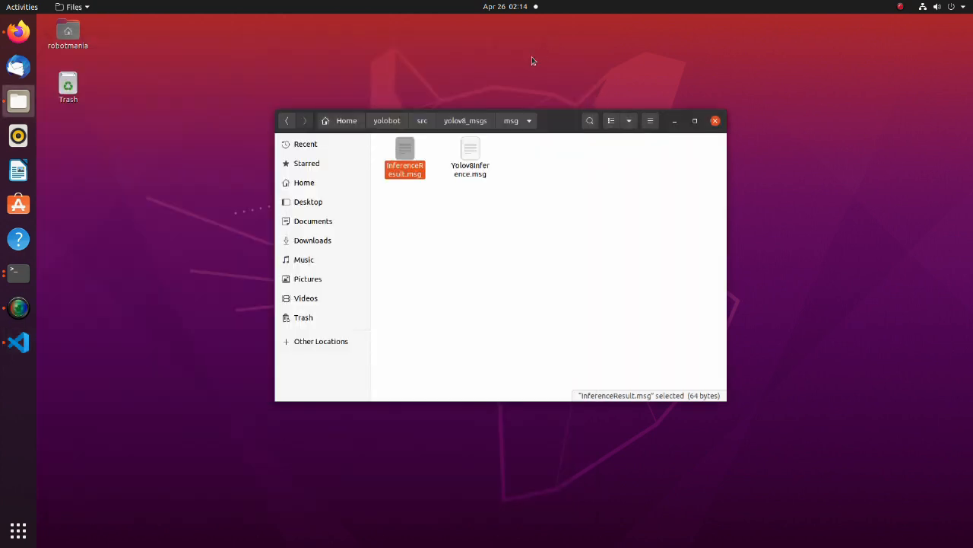
double_click(470, 152)
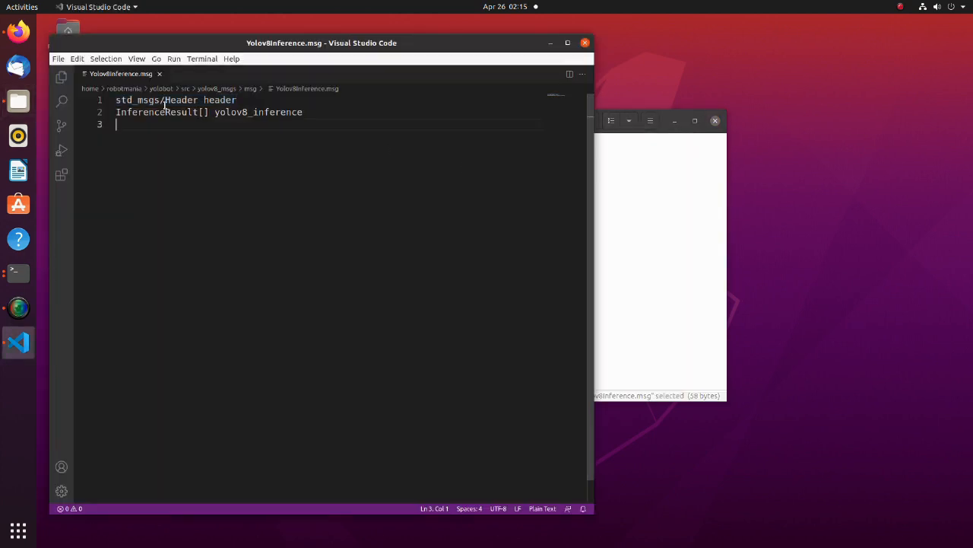
triple_click(176, 103)
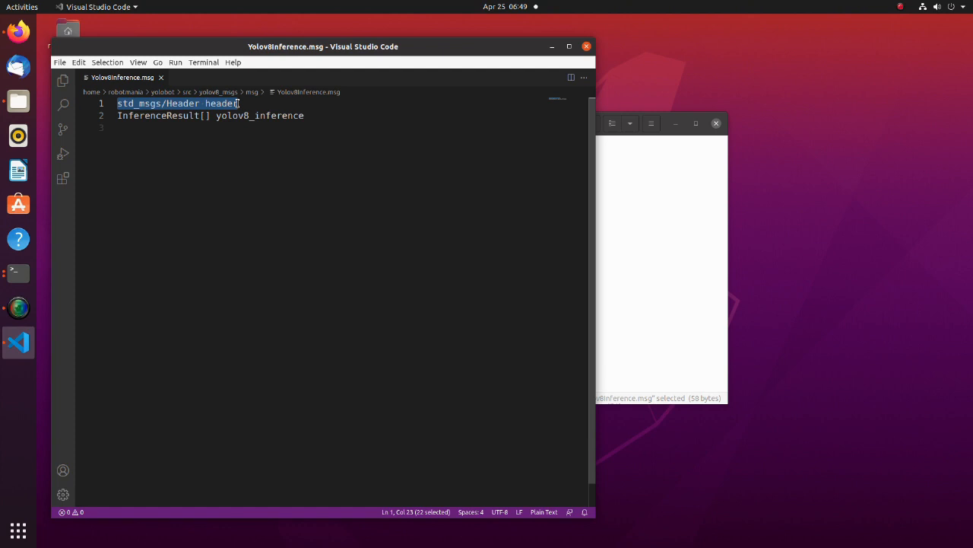
View the std_msgs/Header message definition (seq, stamp, frame_id) on docs.ros.org in Firefox.
left_click(18, 31)
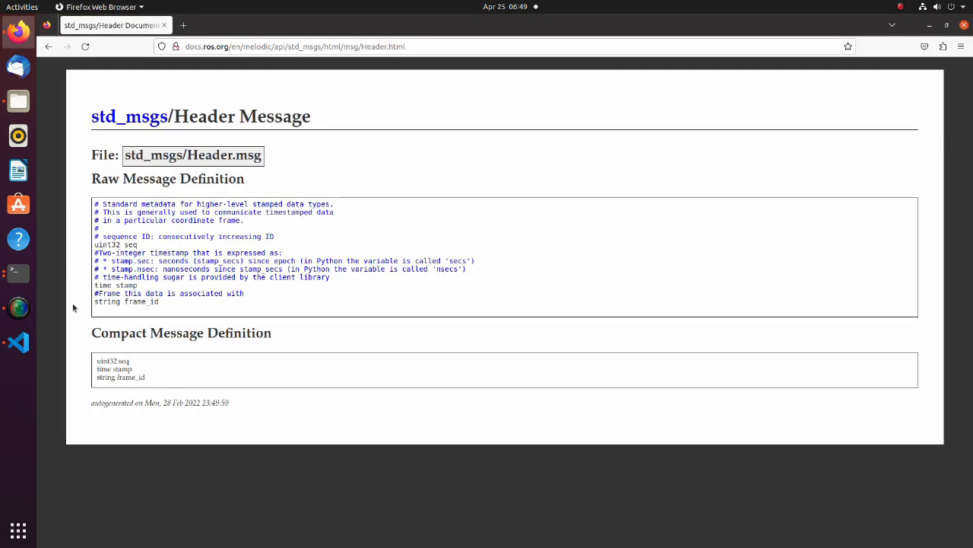
mouse_move(95, 352)
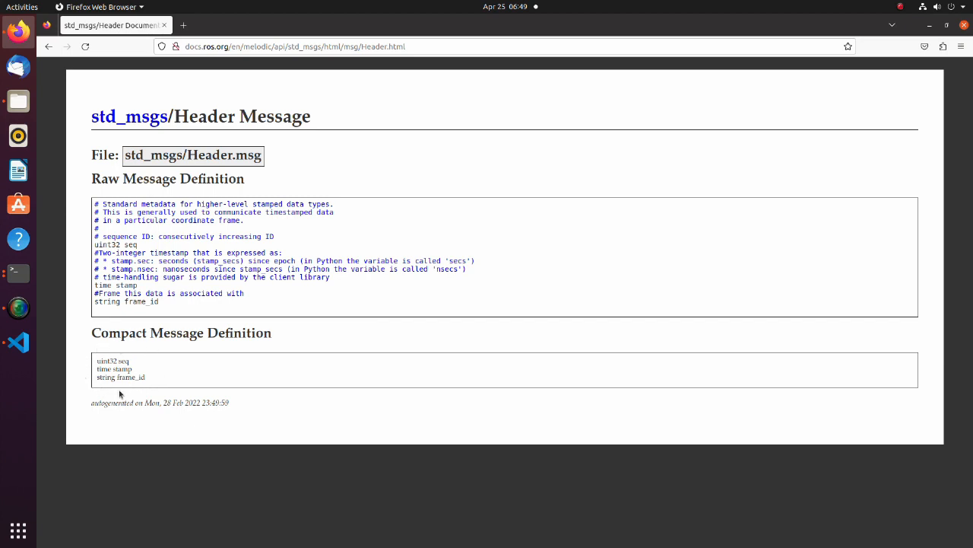
mouse_move(792, 113)
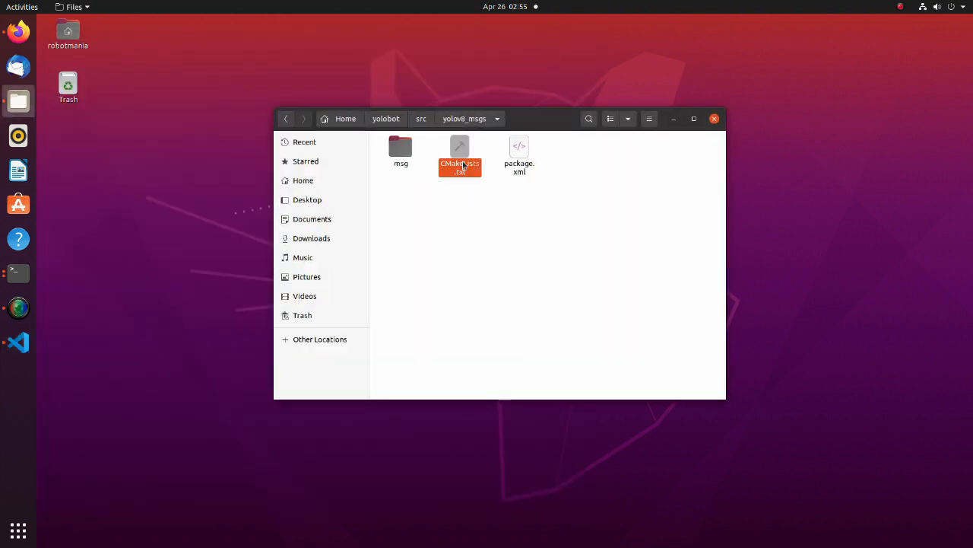
double_click(460, 152)
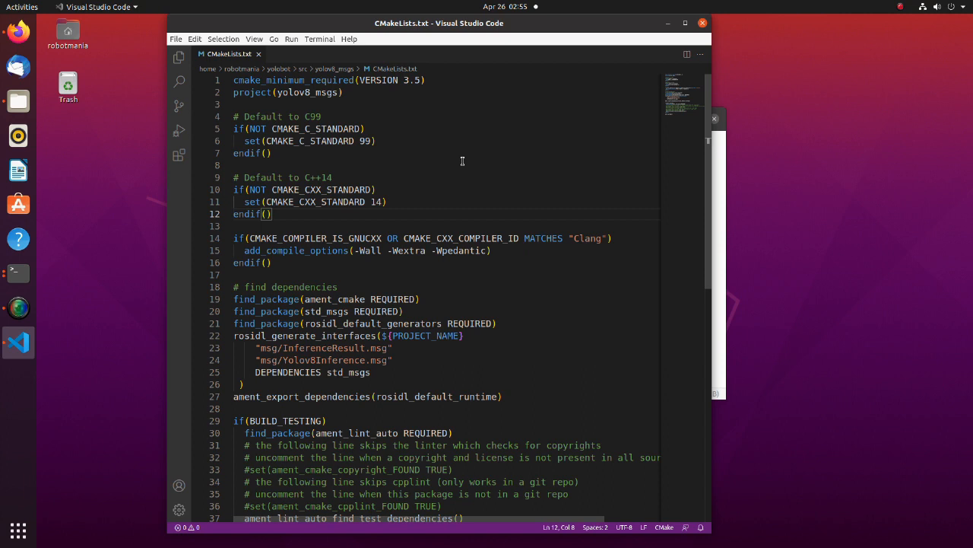
scroll("down", 3)
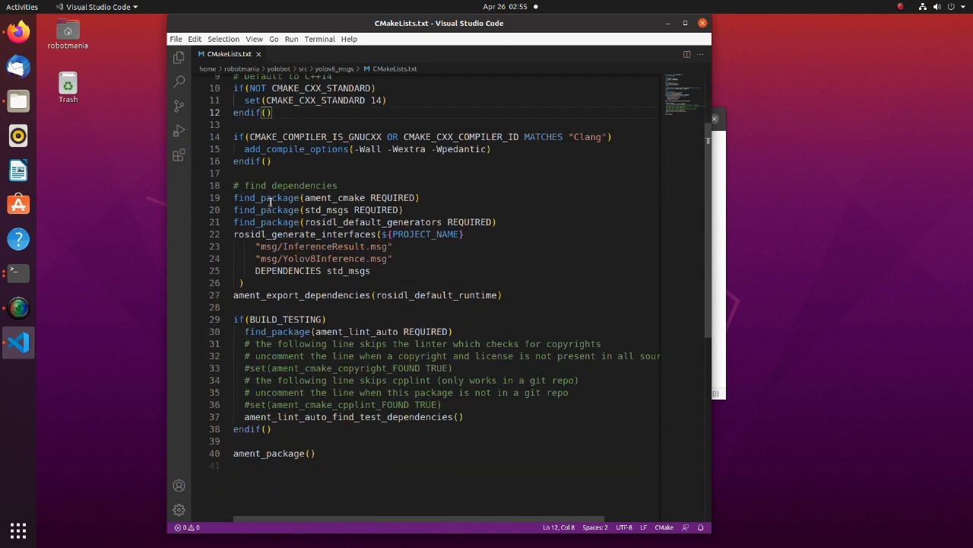
triple_click(320, 210)
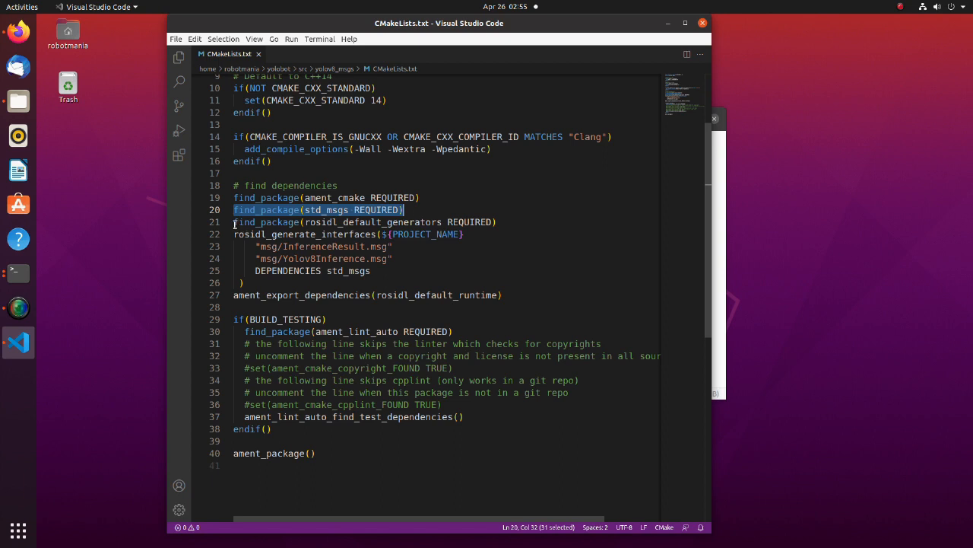
mouse_move(266, 210)
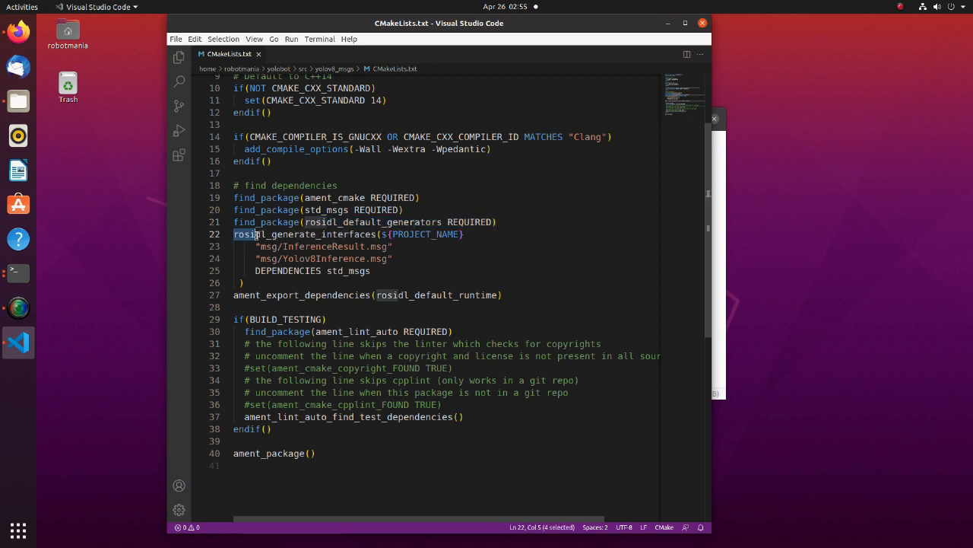
left_click_drag(255, 234, 242, 281)
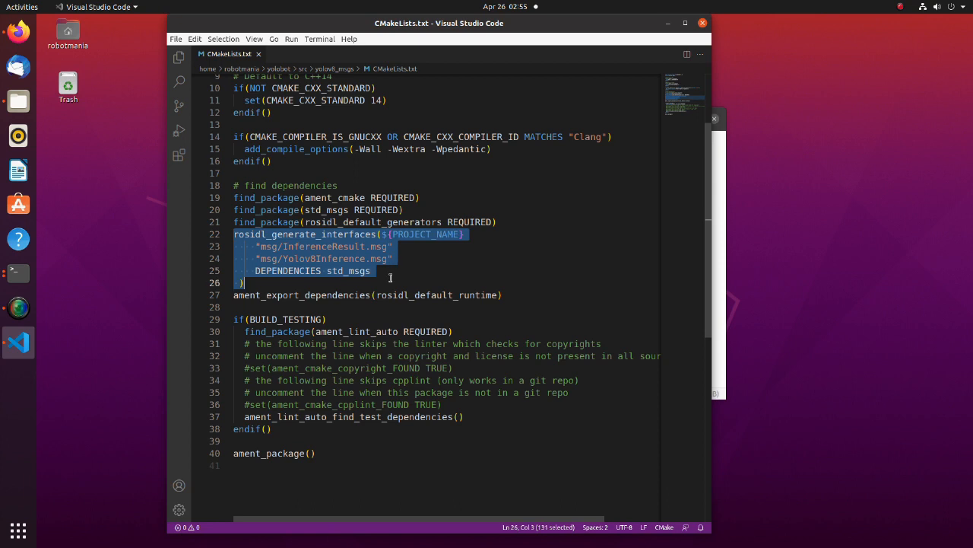
left_click(234, 295)
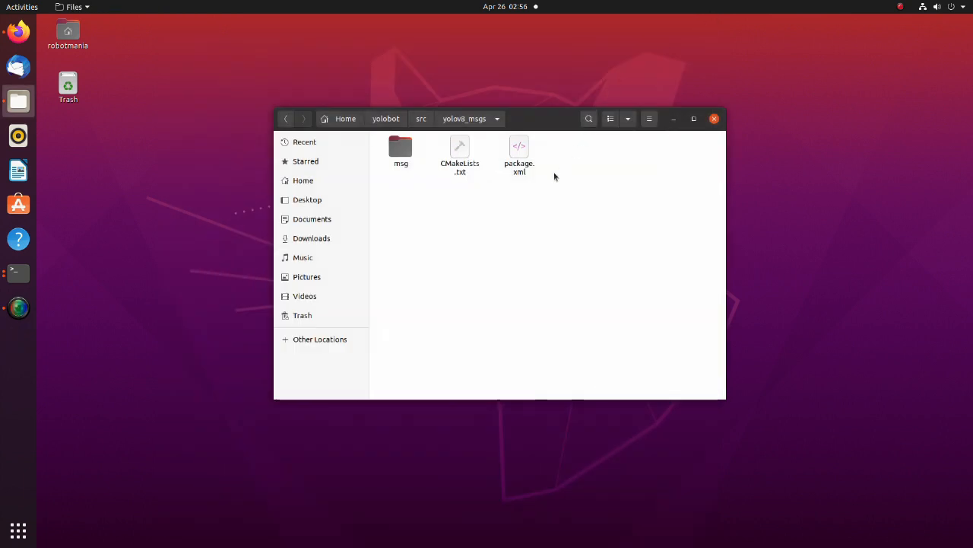
Review package.xml in VS Code, highlighting the rosidl_default_generators build dependency.
left_click(18, 340)
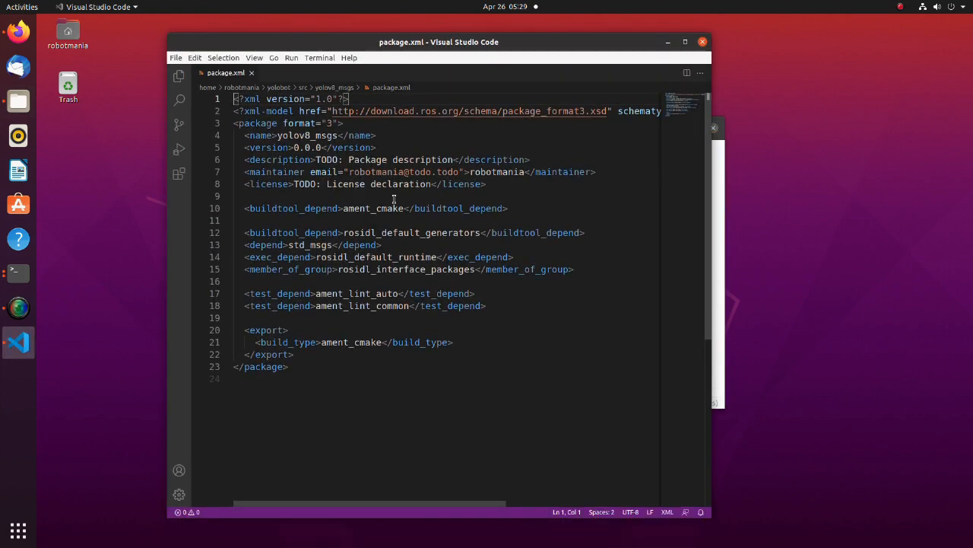
left_click_drag(245, 233, 535, 232)
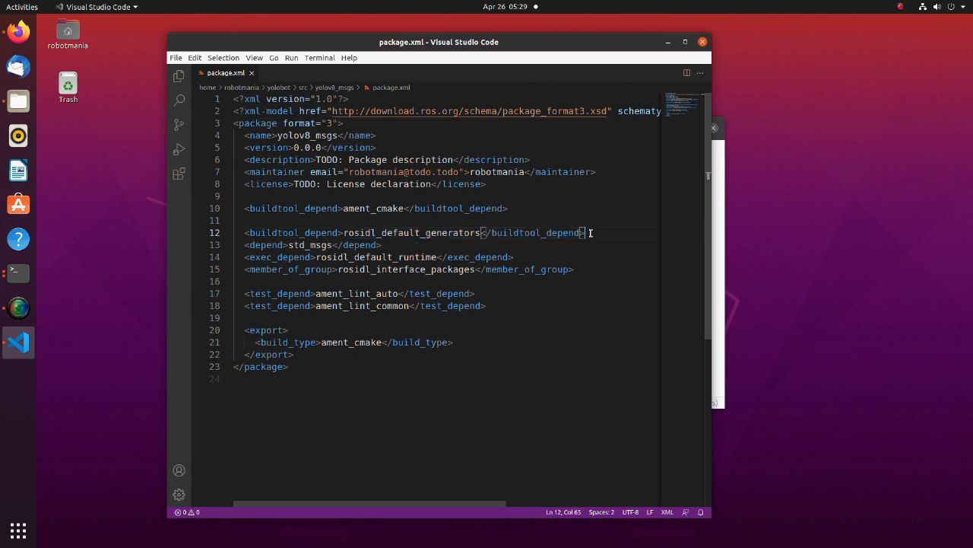
triple_click(312, 244)
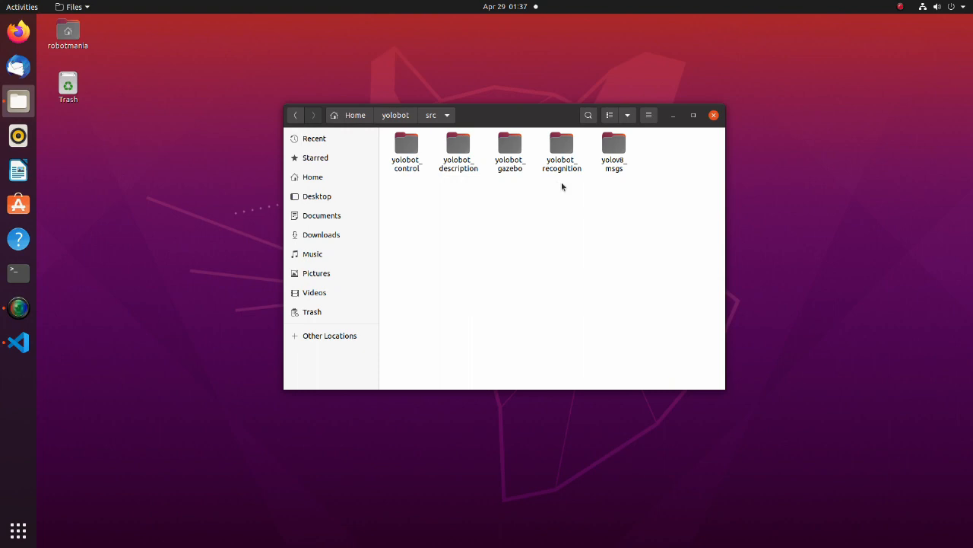
Browse into yolobot_recognition/scripts and load yolov8_ros2_pt.py into VS Code.
double_click(561, 144)
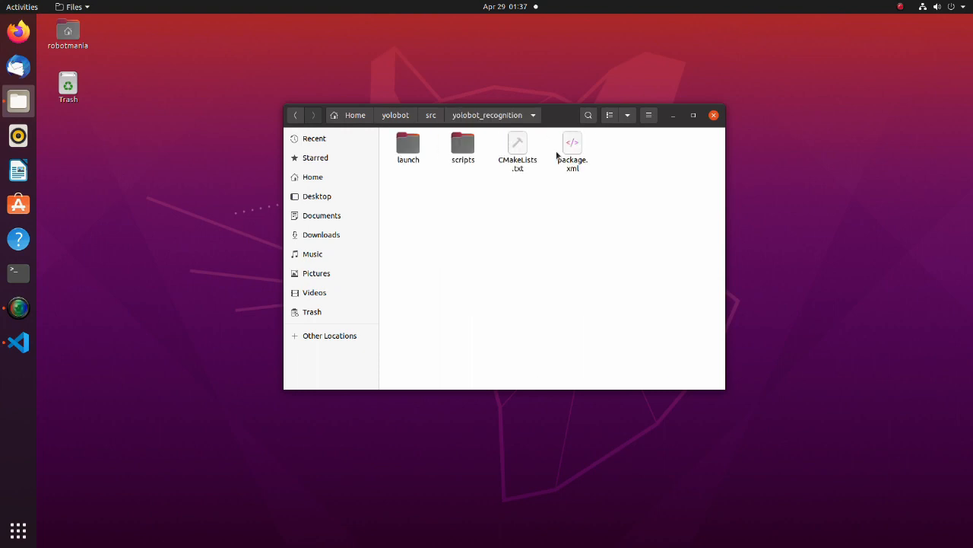
mouse_move(532, 189)
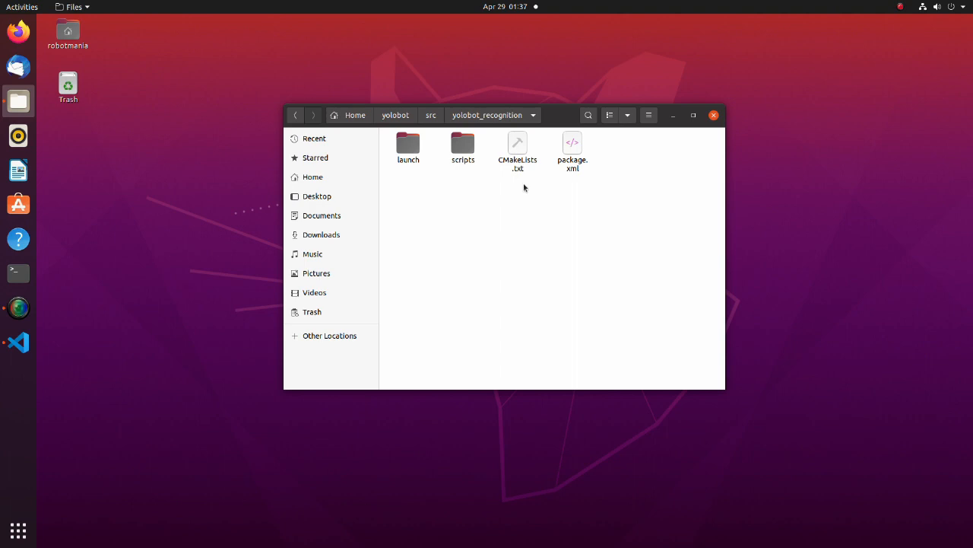
mouse_move(472, 174)
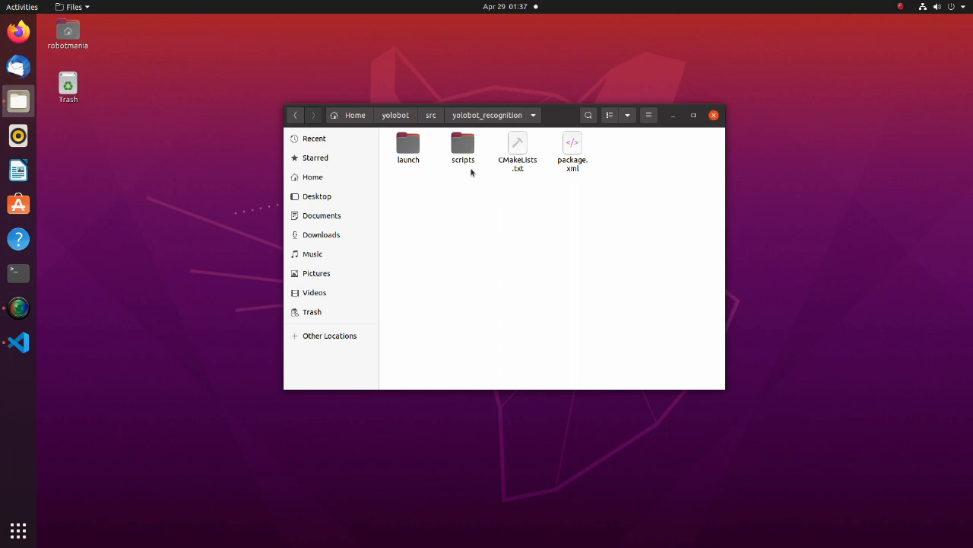
double_click(463, 146)
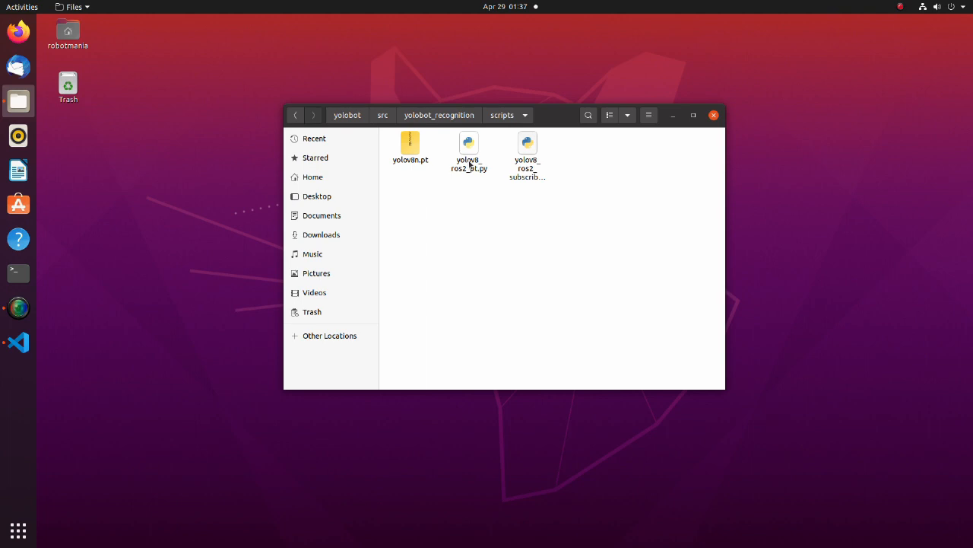
left_click(468, 144)
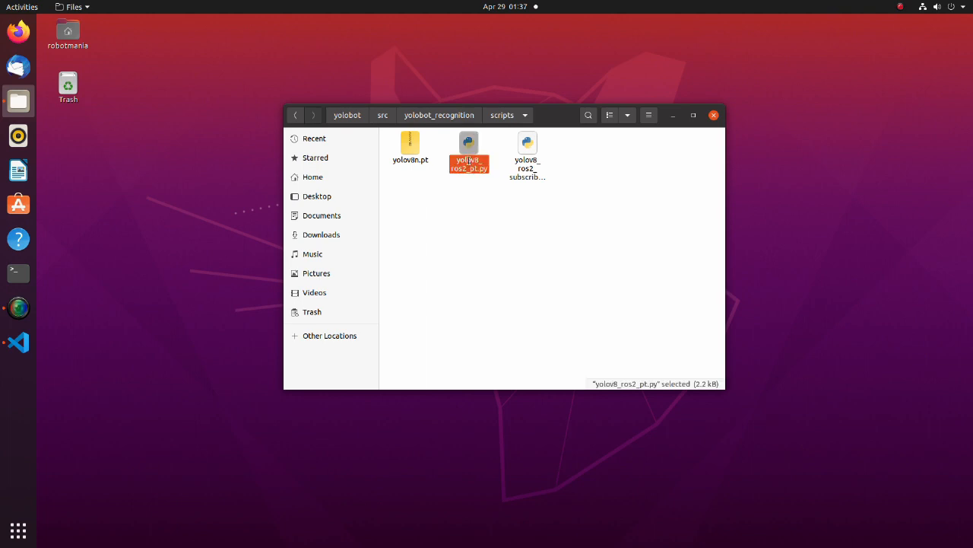
double_click(468, 150)
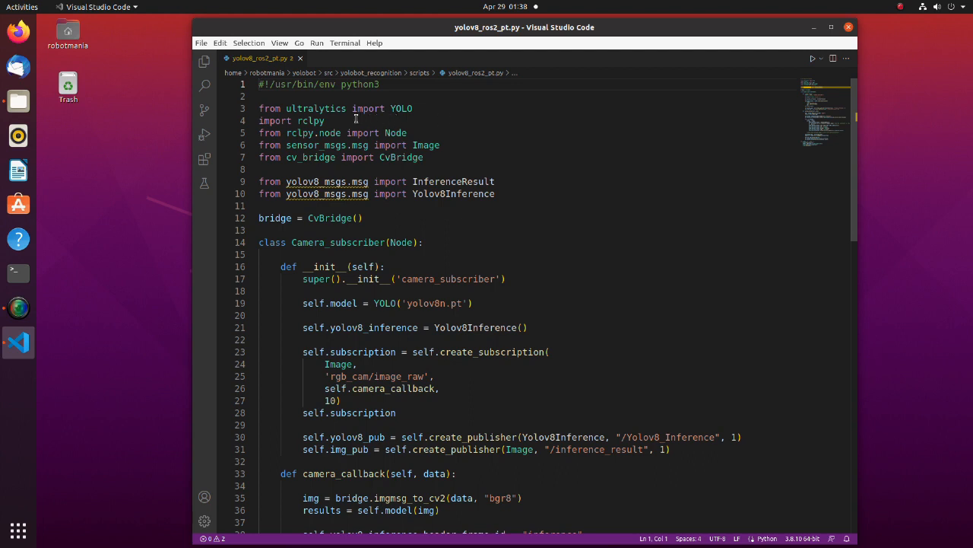
left_click_drag(259, 108, 312, 108)
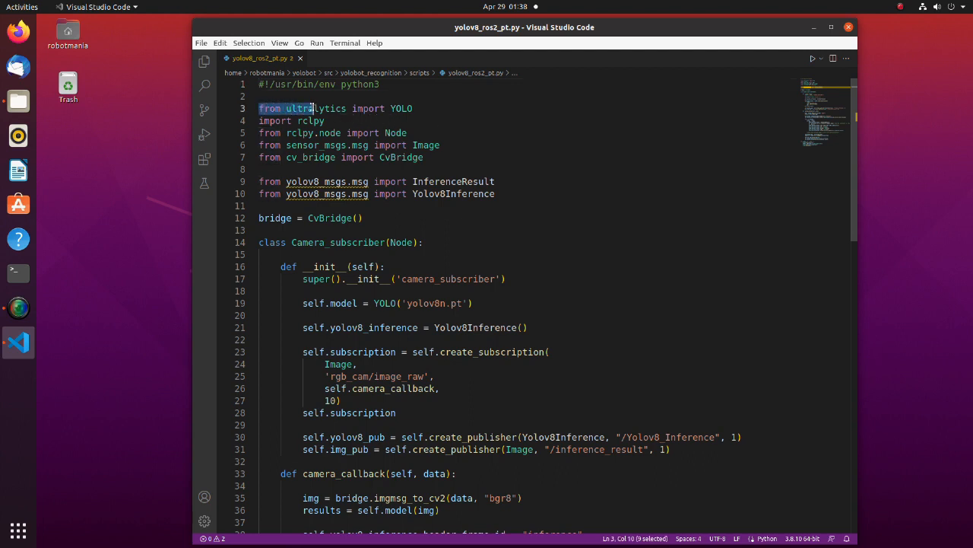
left_click_drag(312, 108, 413, 108)
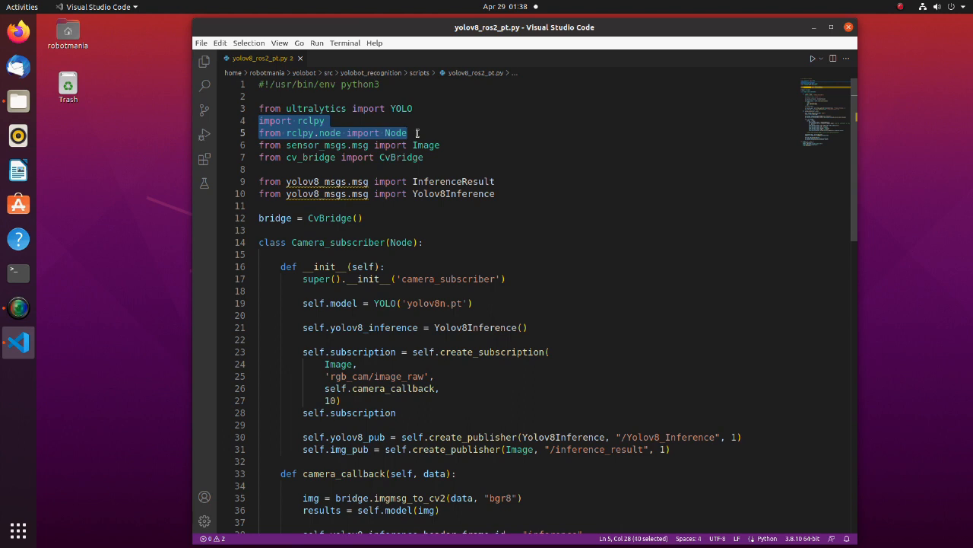
left_click(407, 133)
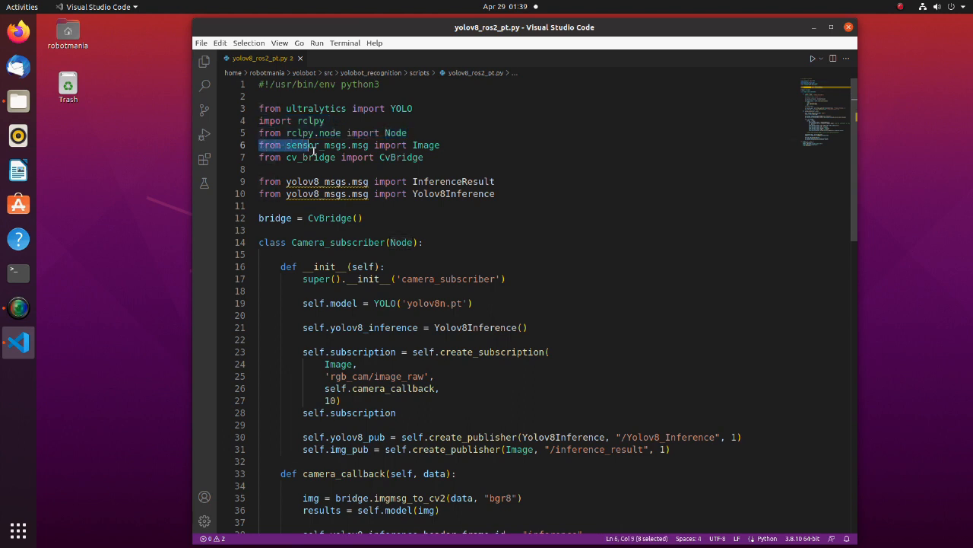
left_click_drag(286, 146, 423, 157)
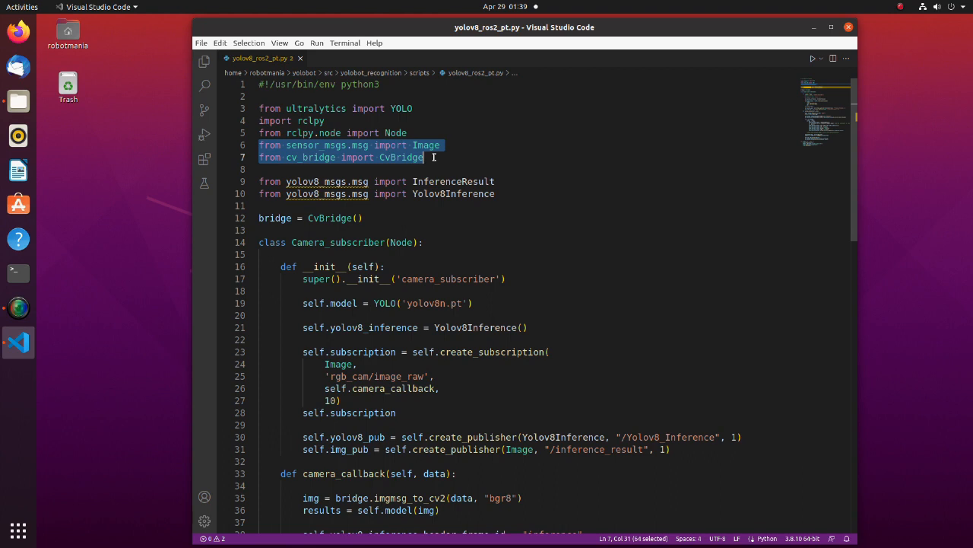
left_click(259, 181)
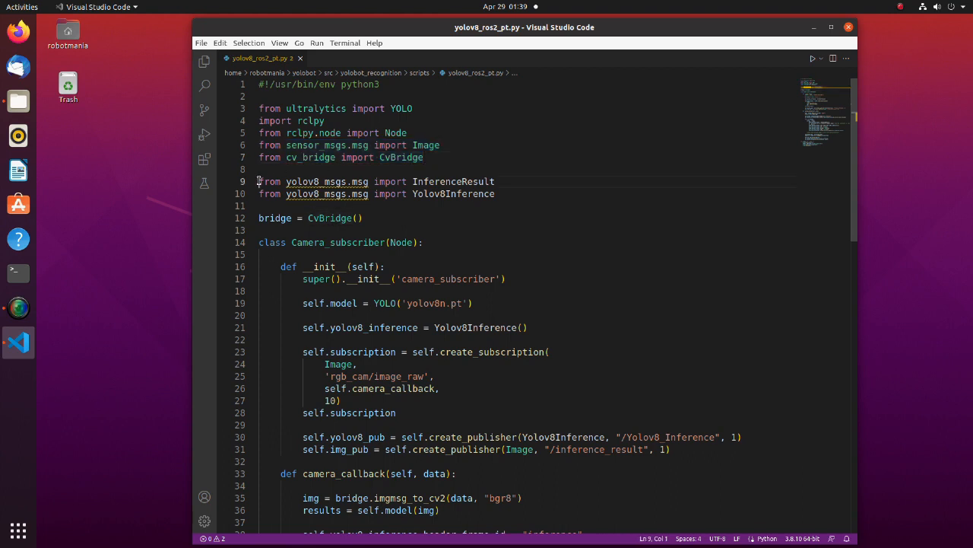
left_click_drag(258, 181, 496, 193)
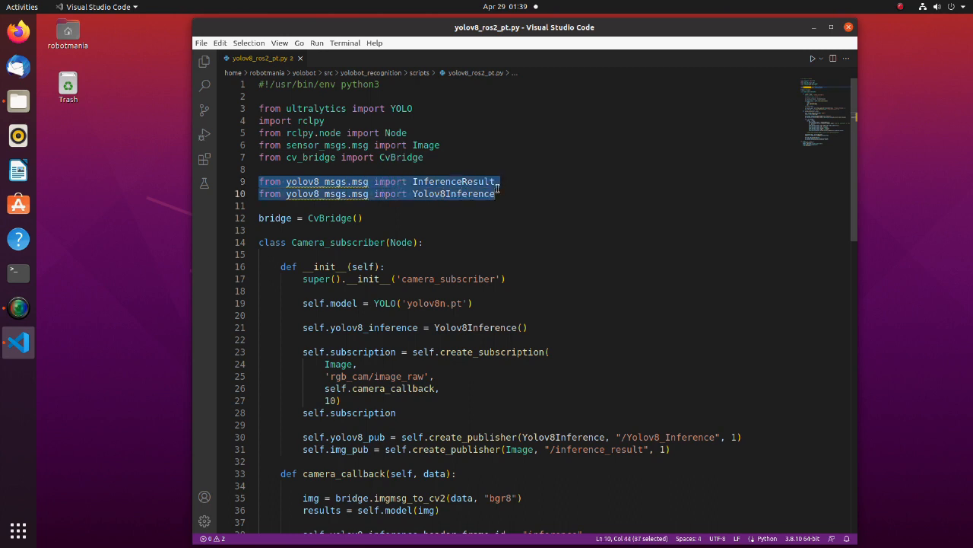
scroll("down", 3)
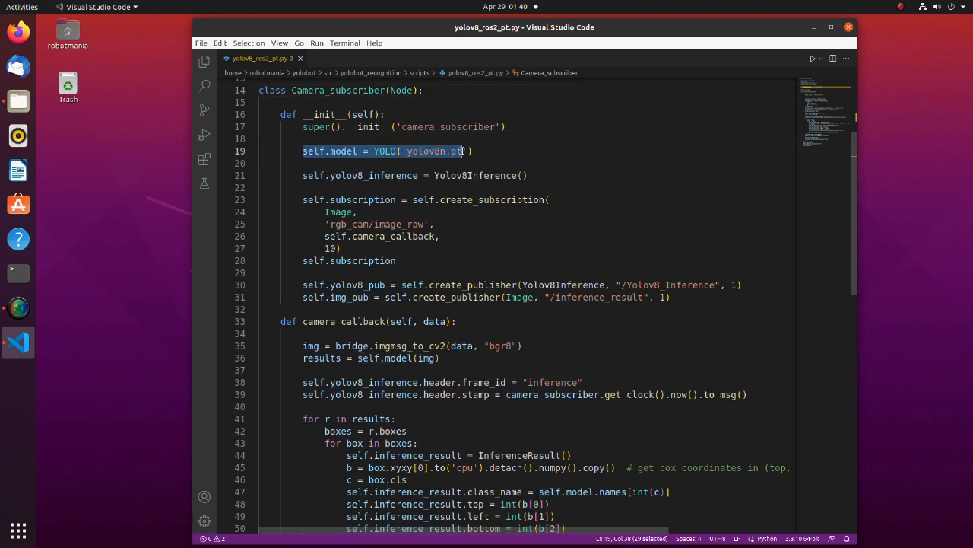
left_click(485, 151)
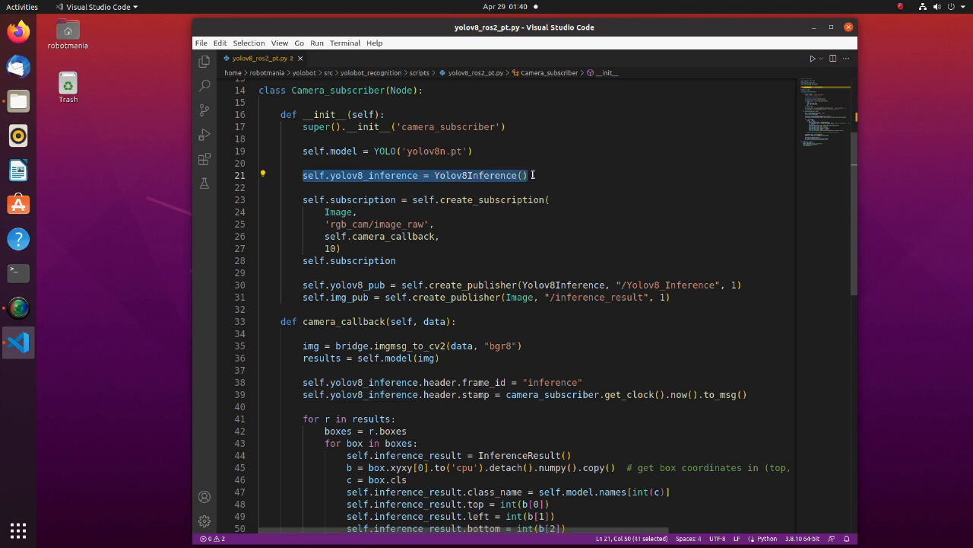
mouse_move(311, 175)
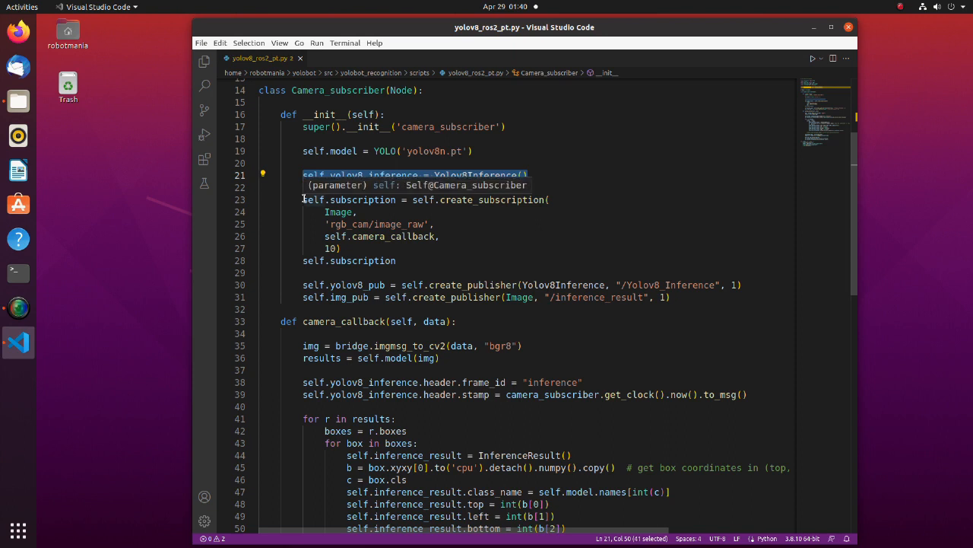
left_click_drag(302, 199, 414, 237)
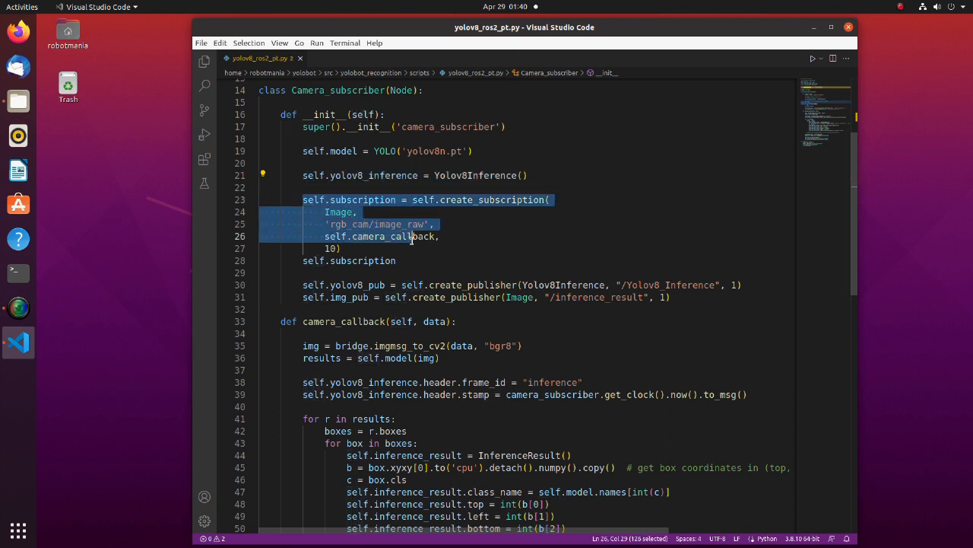
left_click(432, 260)
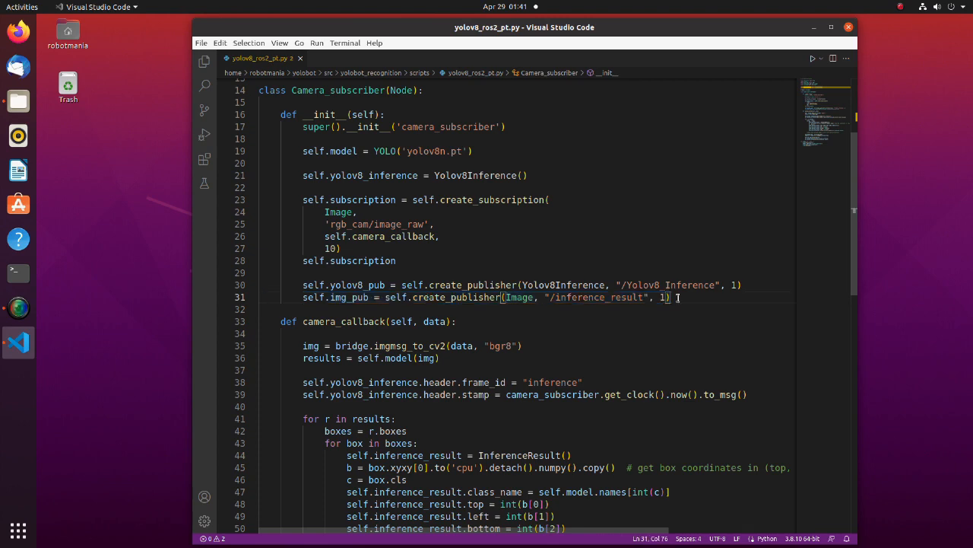
scroll("down", 3)
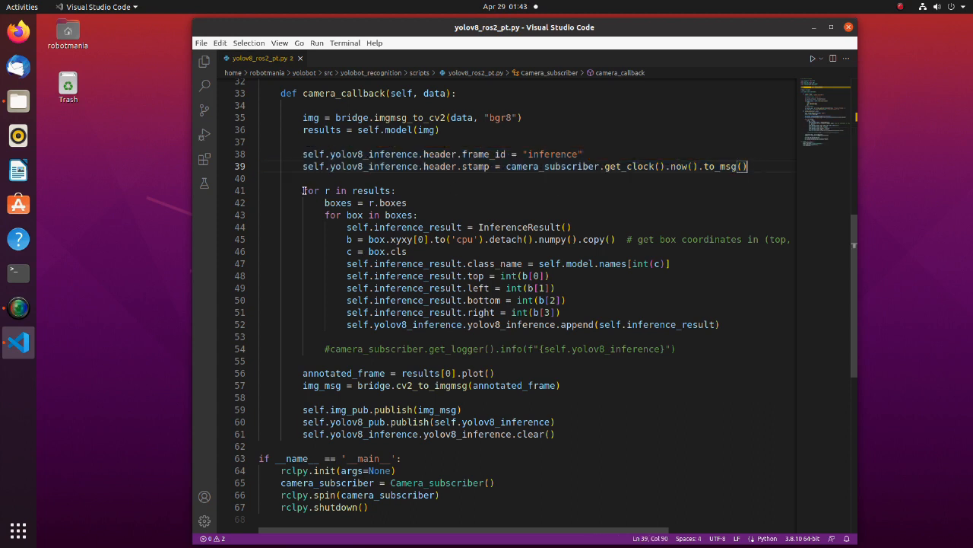
Highlight camera_callback's loop over detection results, then bring up the scripts folder in Files.
left_click_drag(303, 190, 441, 299)
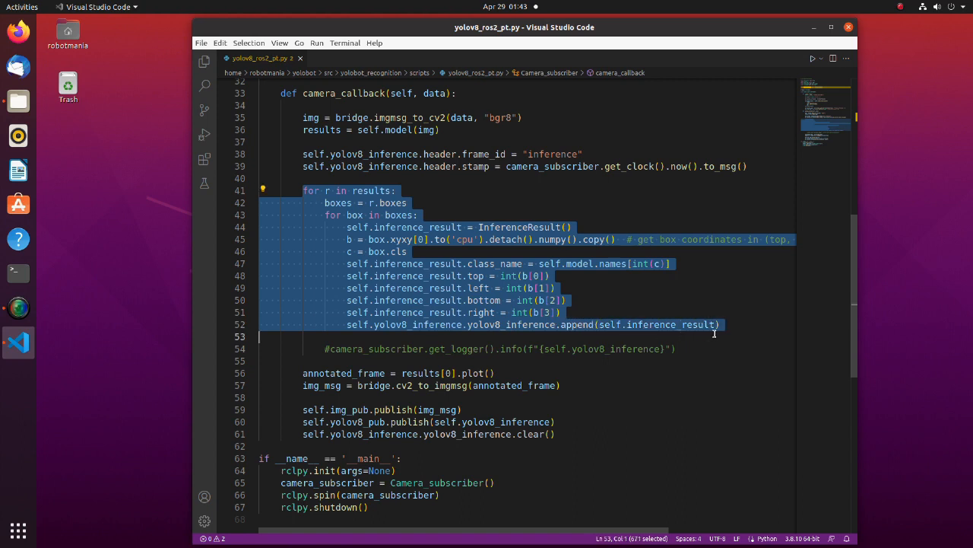
left_click(720, 326)
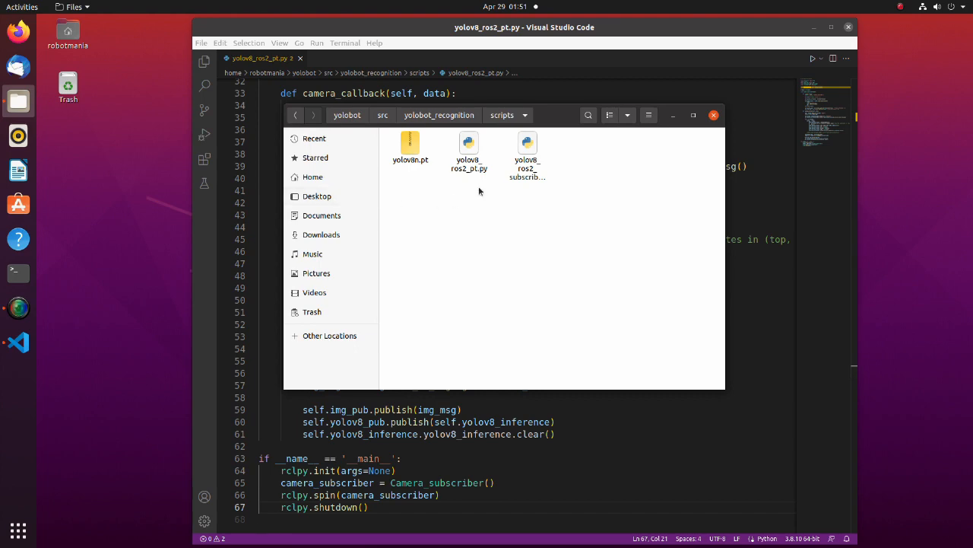
Load yolov8_ros2_subscriber.py into VS Code and scan its imports and multithreaded main block.
left_click(526, 152)
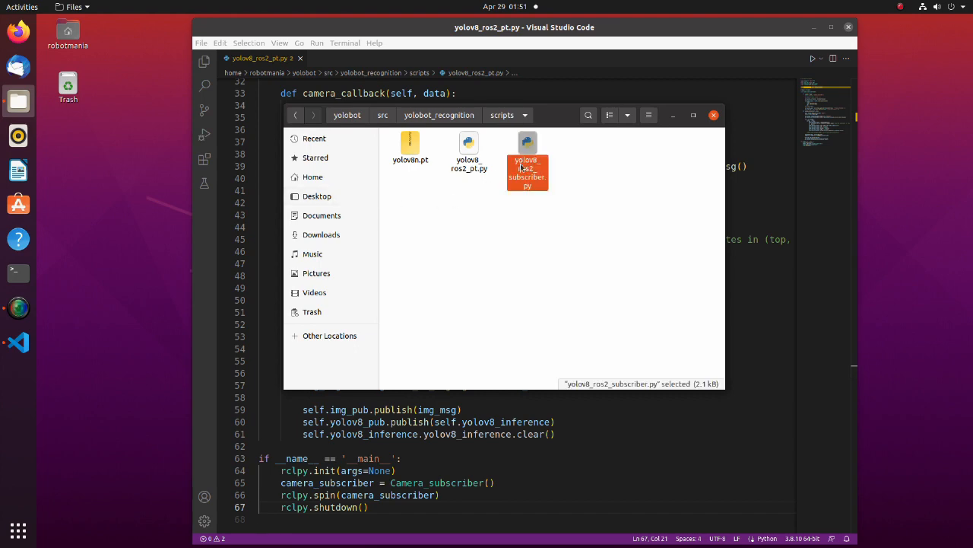
double_click(526, 160)
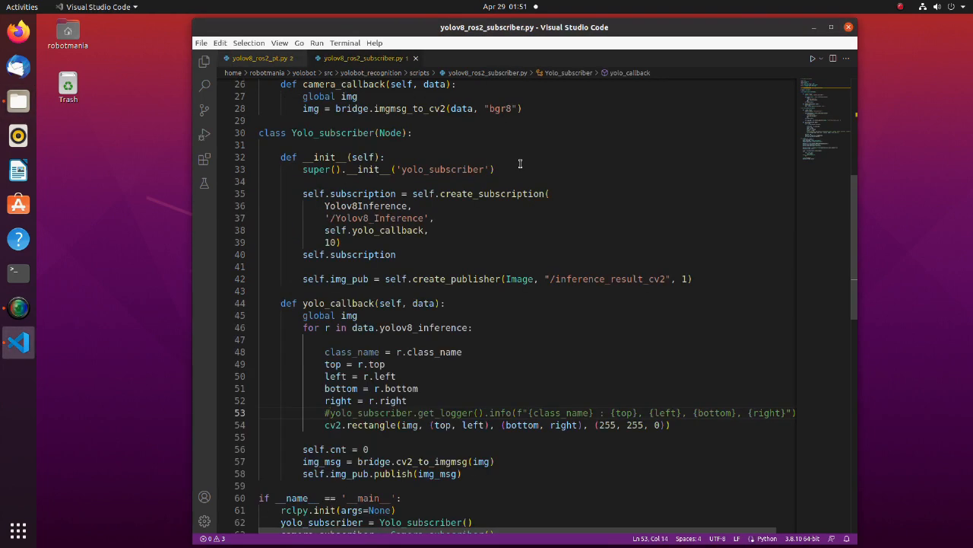
scroll("up", 3)
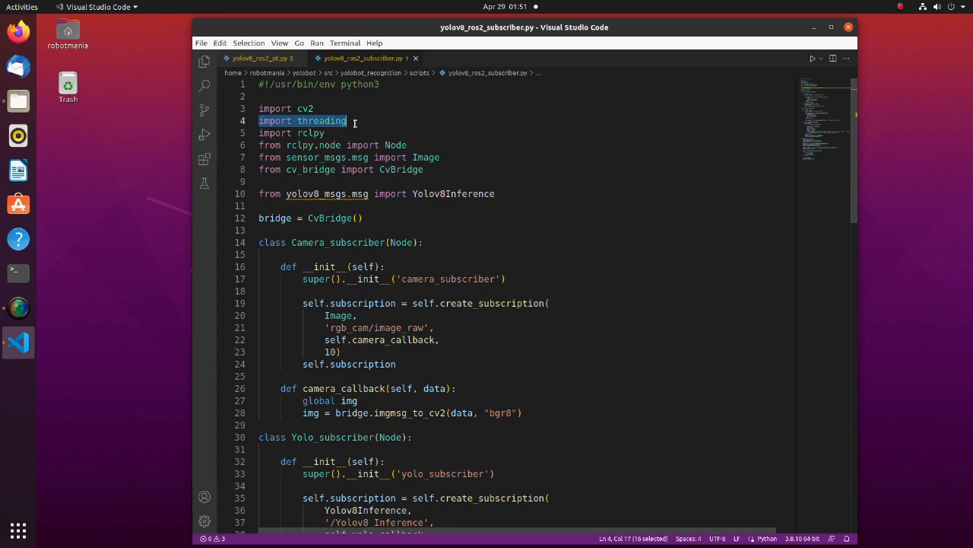
scroll("down", 3)
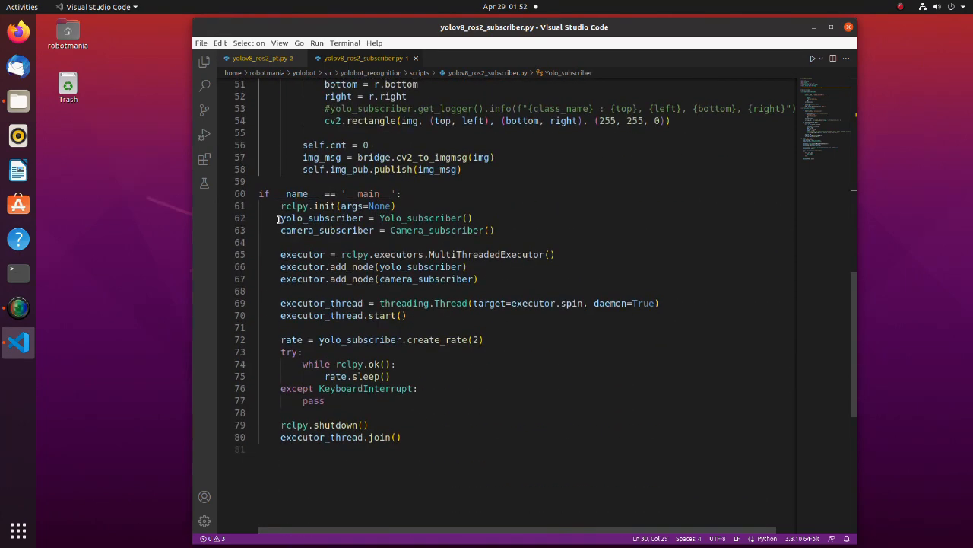
left_click_drag(280, 219, 408, 315)
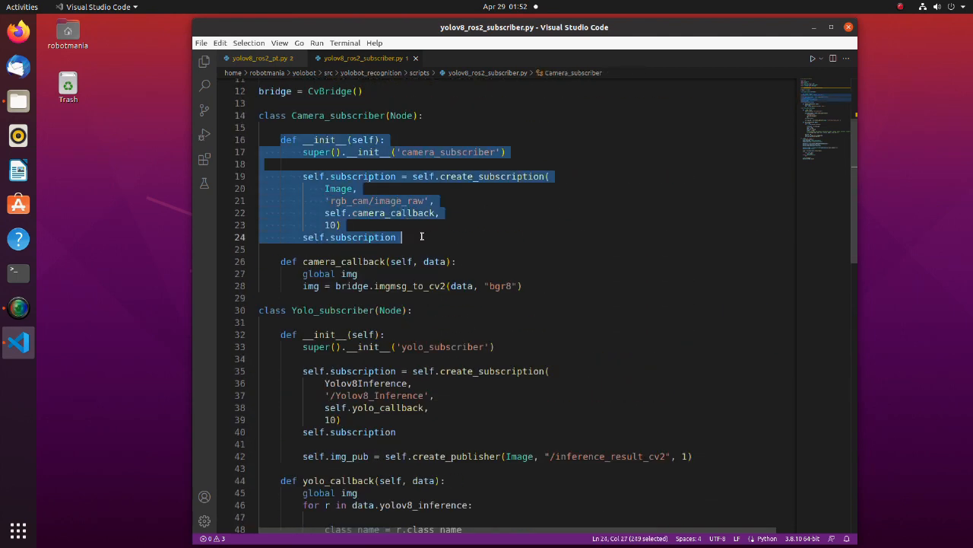
left_click(283, 262)
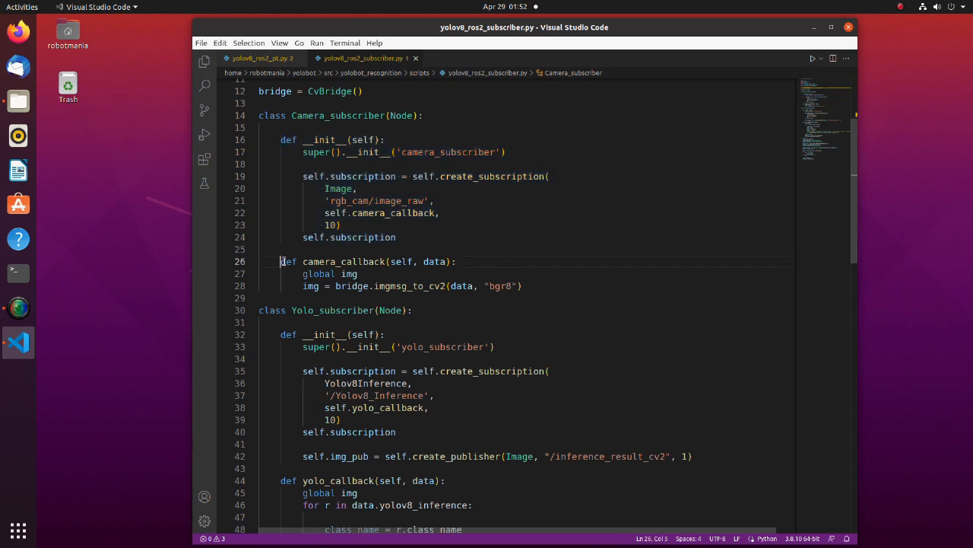
left_click_drag(280, 261, 523, 286)
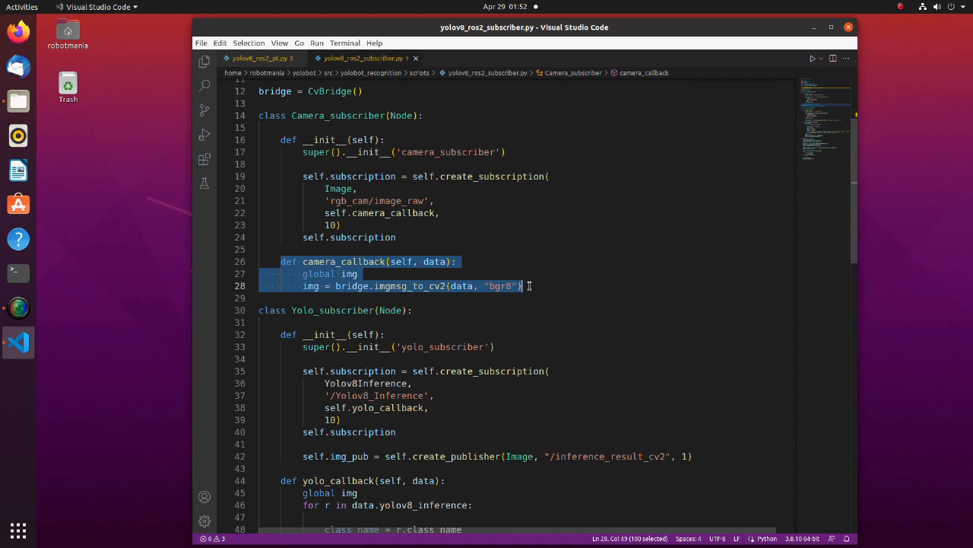
scroll("down", 3)
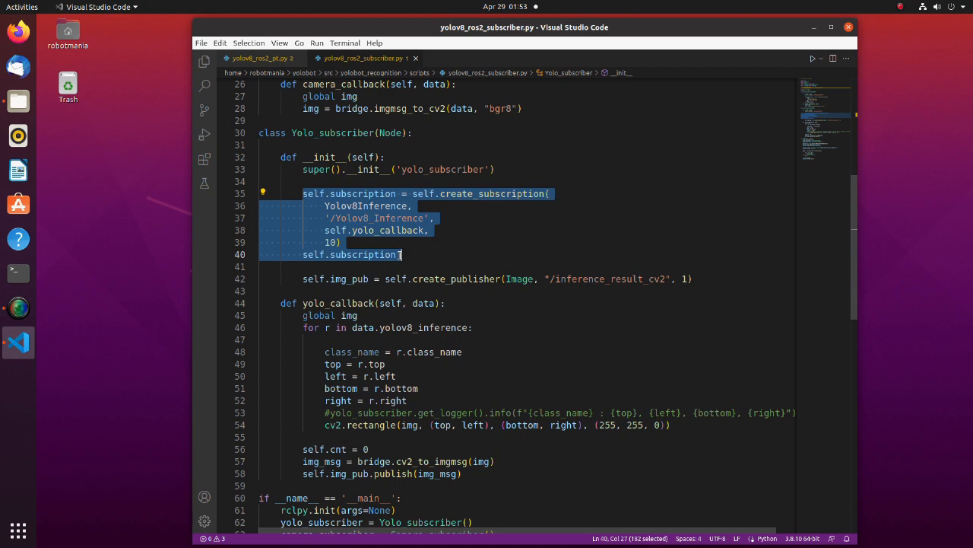
left_click(403, 256)
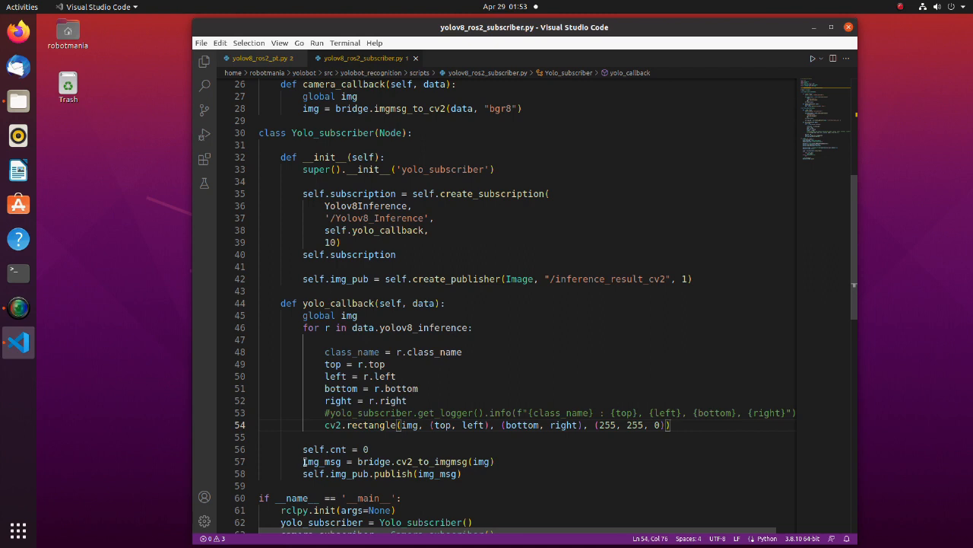
left_click_drag(303, 461, 465, 473)
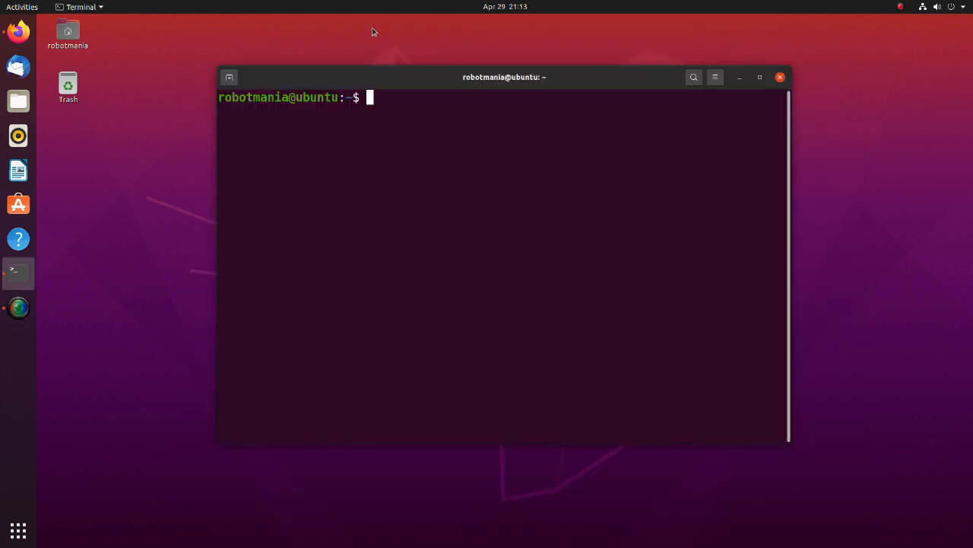
Install python3-pip with sudo apt, then run pip3 install ultralytics.
type("sud")
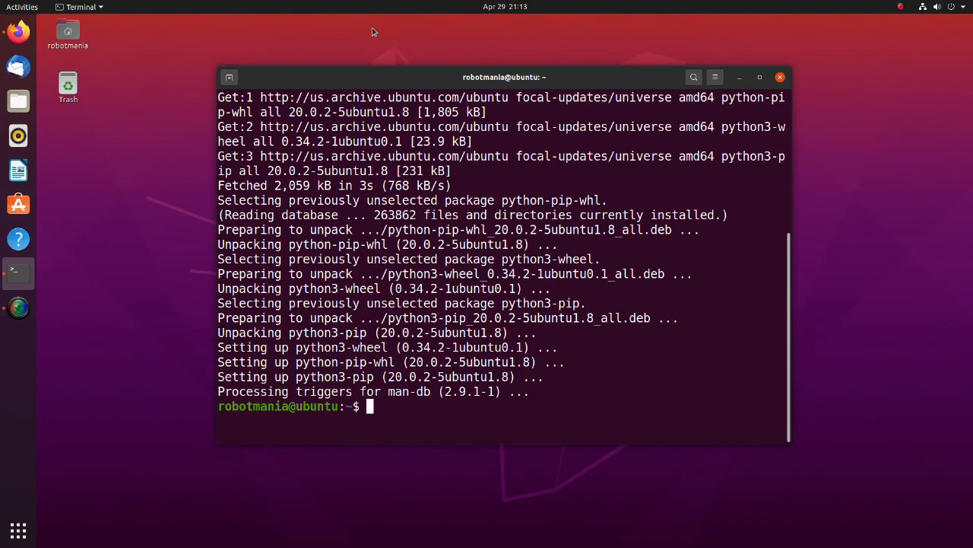
type("pip3")
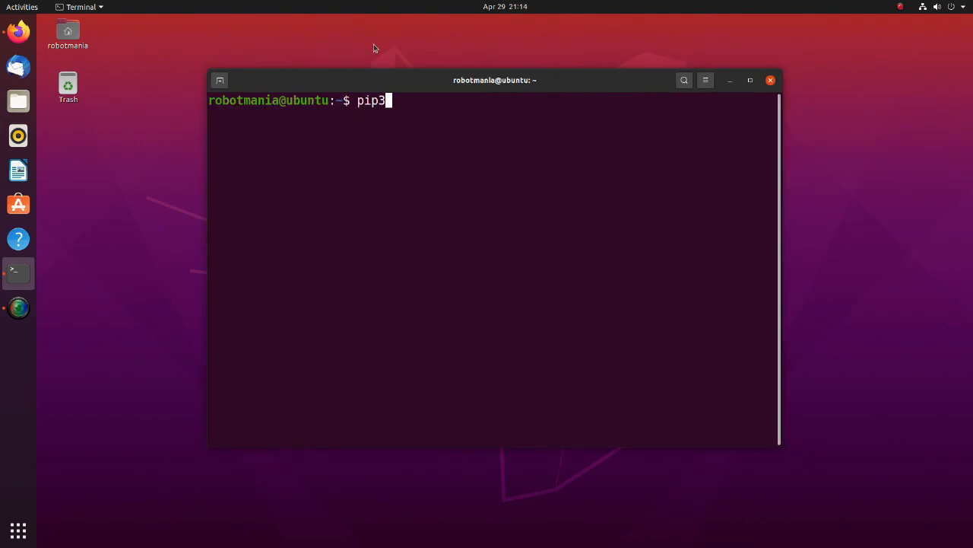
type("install u")
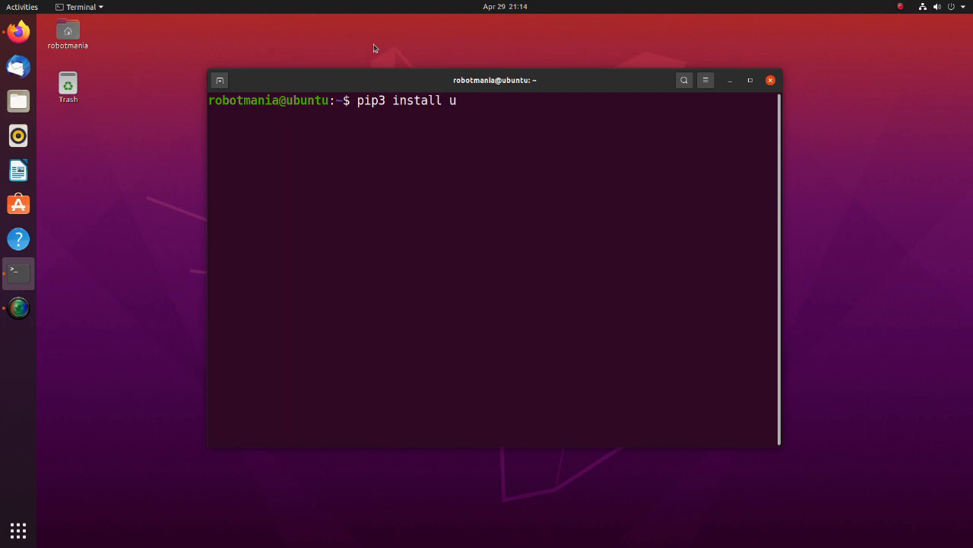
type("ltralytics")
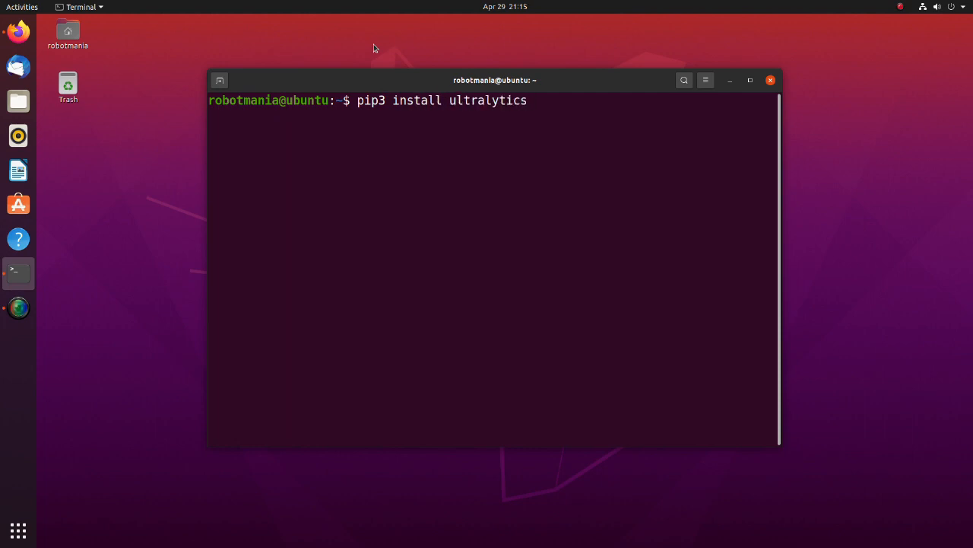
key("Return")
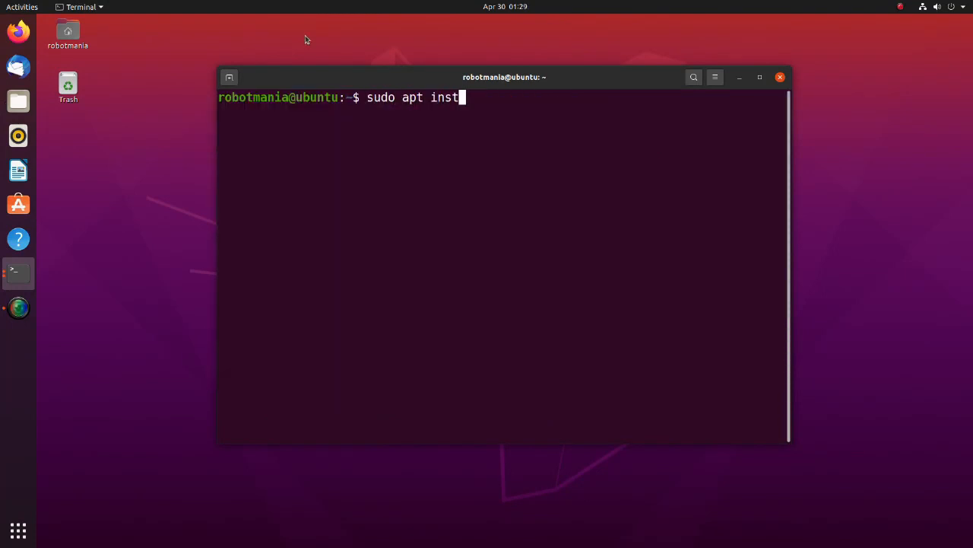
Run sudo apt install python3-colcon-common-extensions.
type("all python3-co")
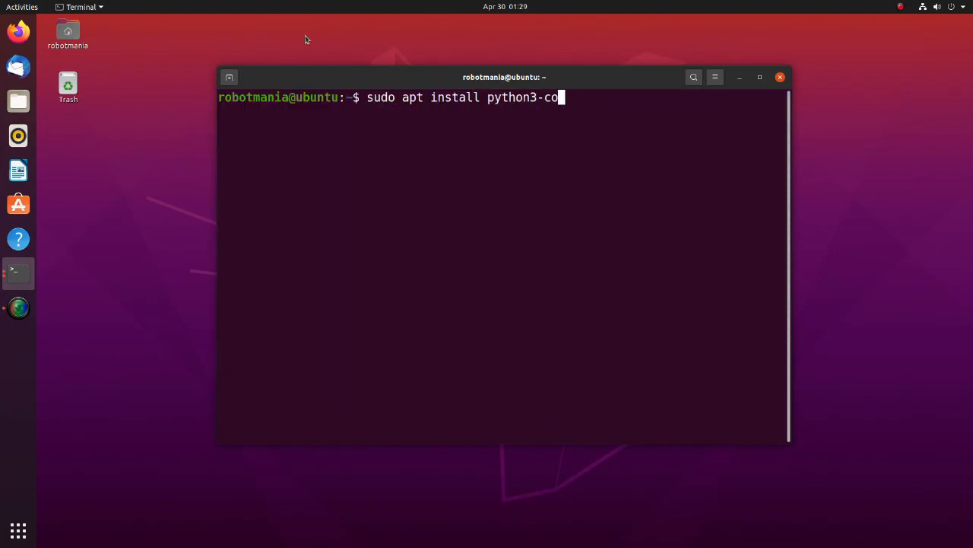
type("lcon-common-ex")
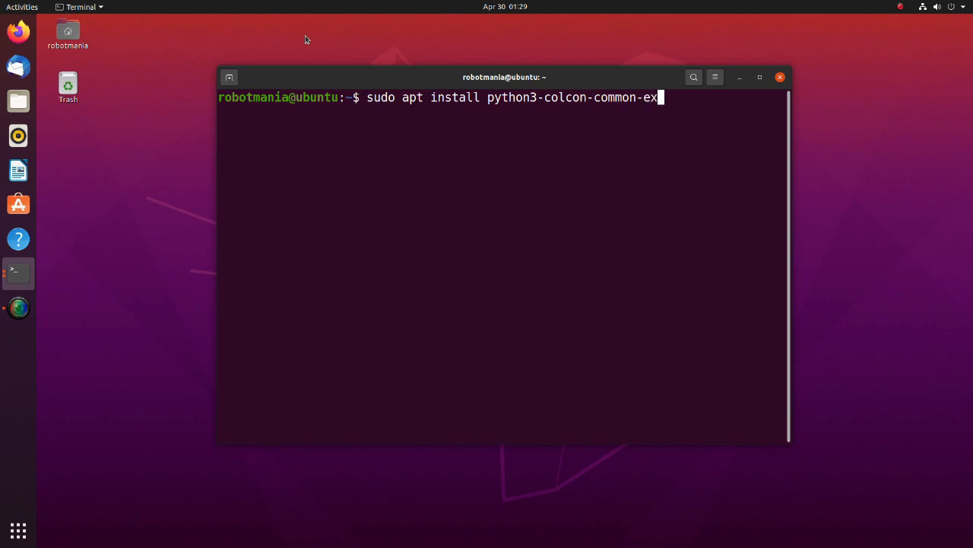
key("Return")
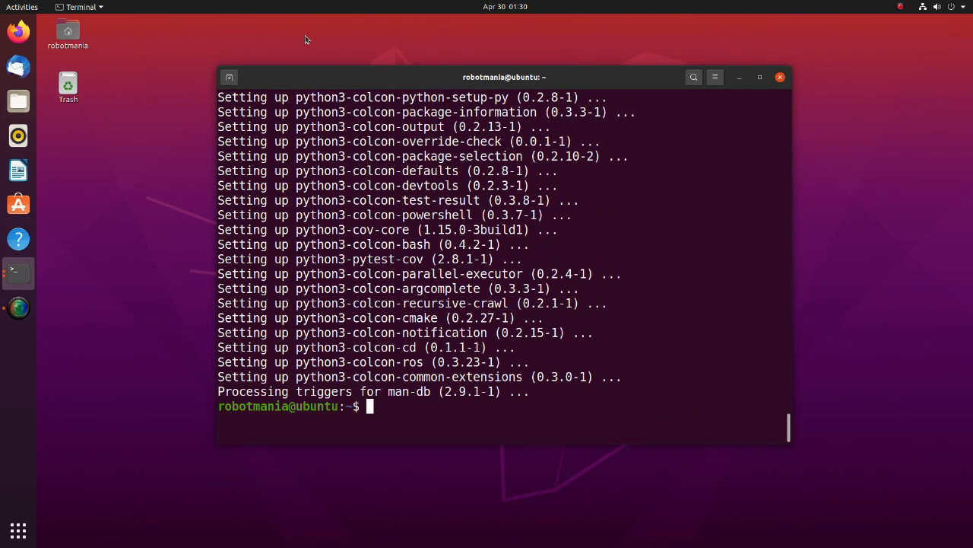
Enter sudo apt install ros-foxy-gazebo-ros in the terminal.
type("sudo apt install")
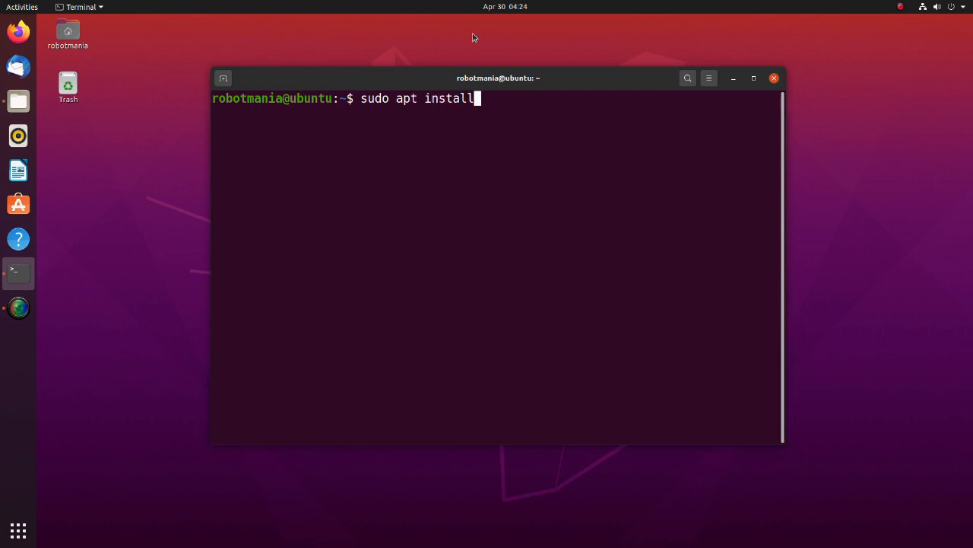
type("ros-foxy-gaz")
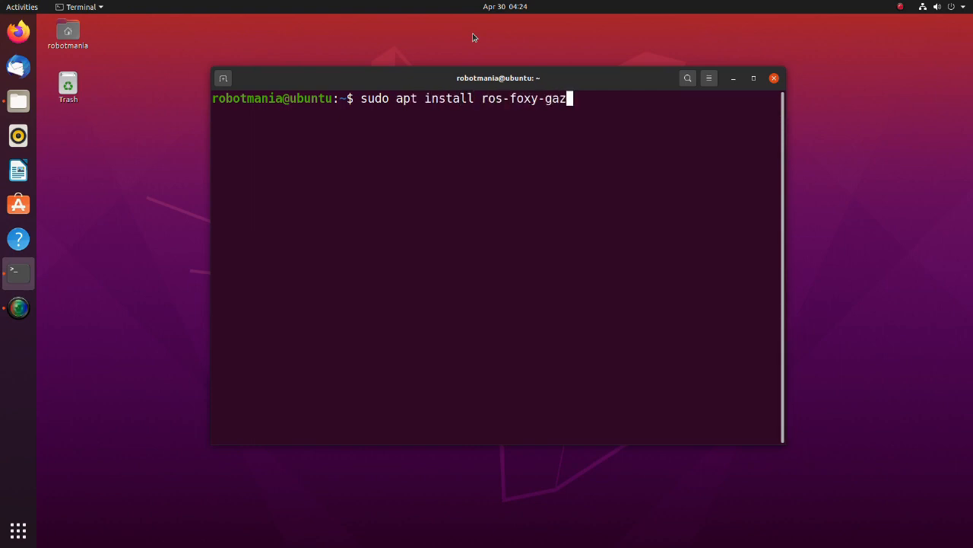
type("ebo-ros")
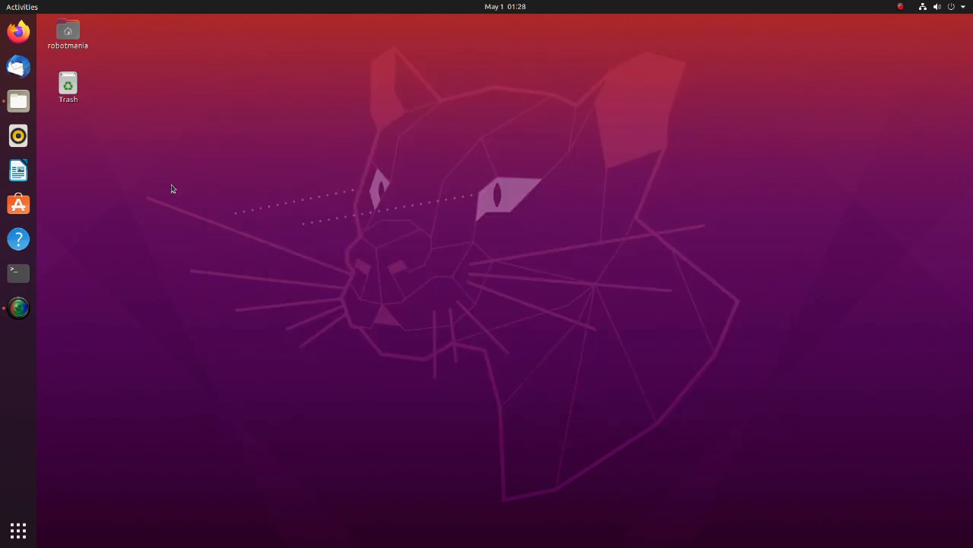
Extract yolobot.zip from Downloads into the Home folder.
left_click(18, 100)
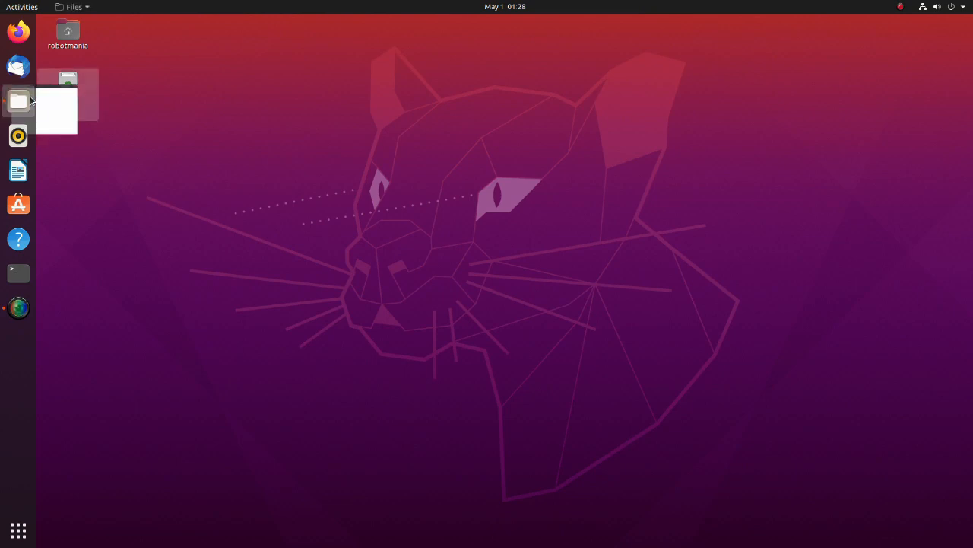
left_click(18, 100)
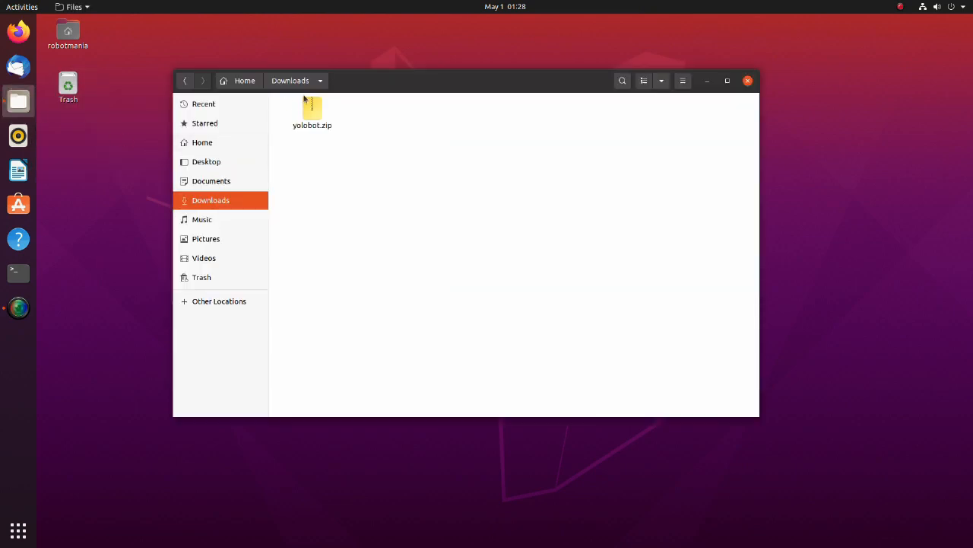
left_click(312, 110)
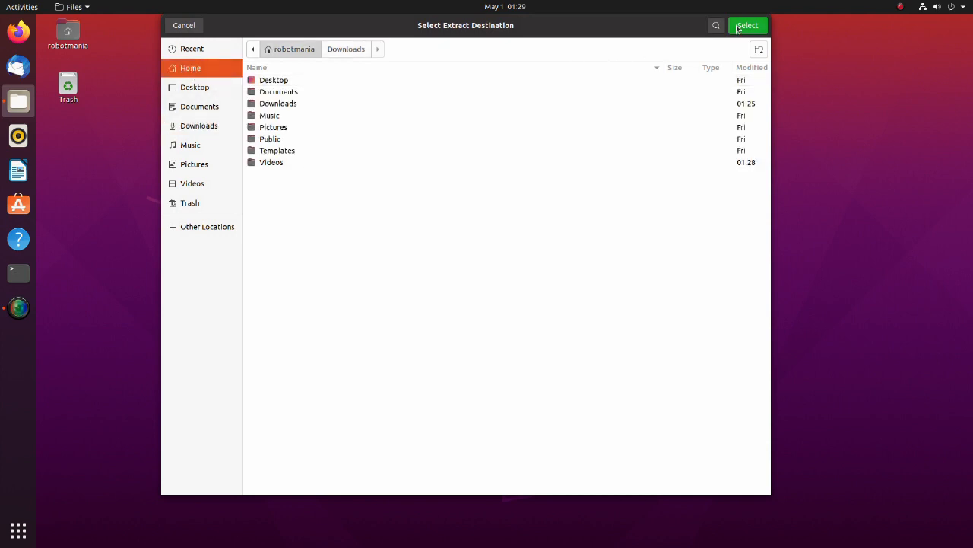
left_click(747, 24)
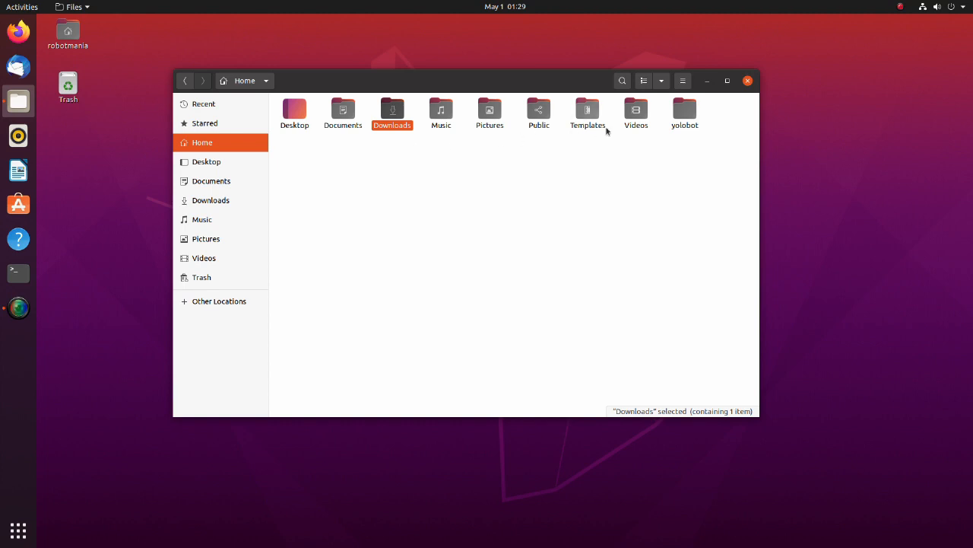
Copy the six model folders from yolobot/models.
double_click(685, 110)
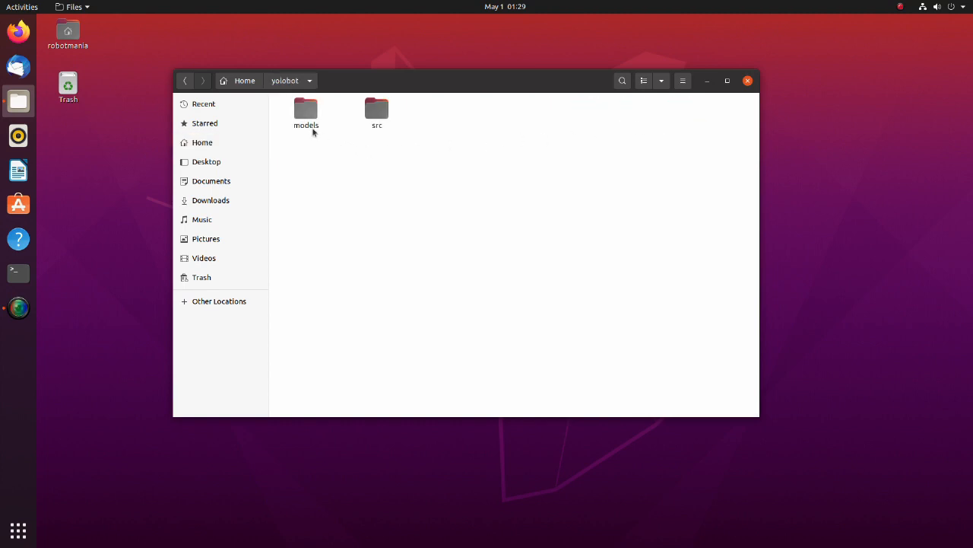
double_click(305, 112)
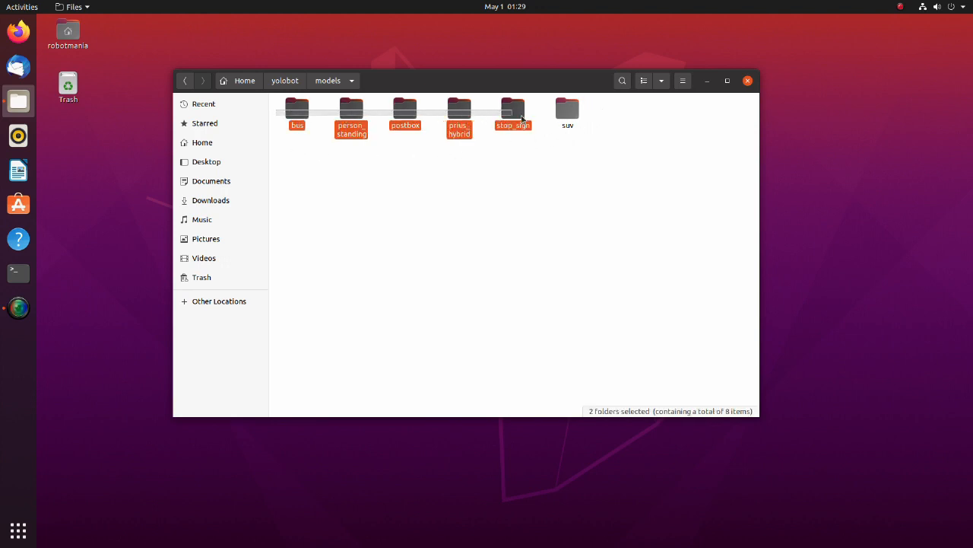
right_click(567, 110)
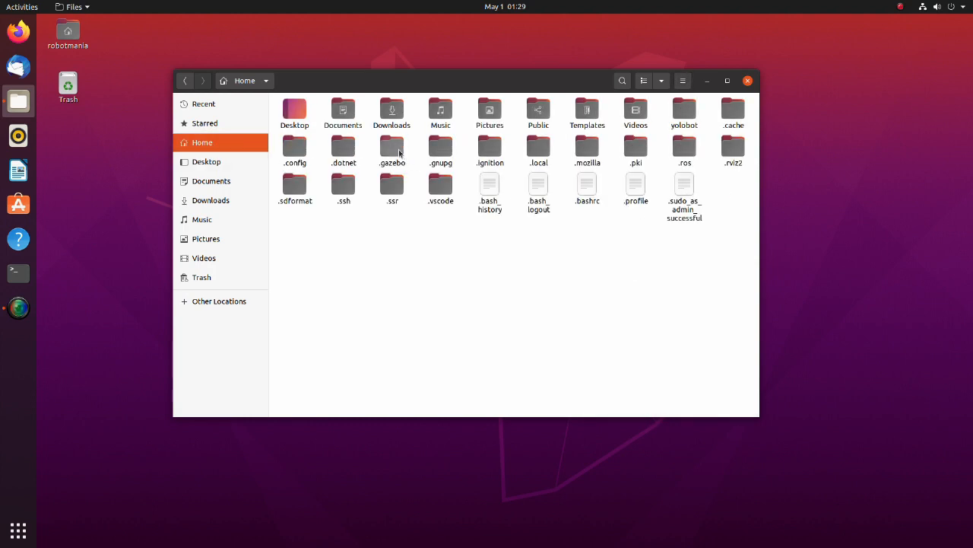
Paste the model folders into ~/.gazebo/models and return to the yolobot folder.
double_click(393, 149)
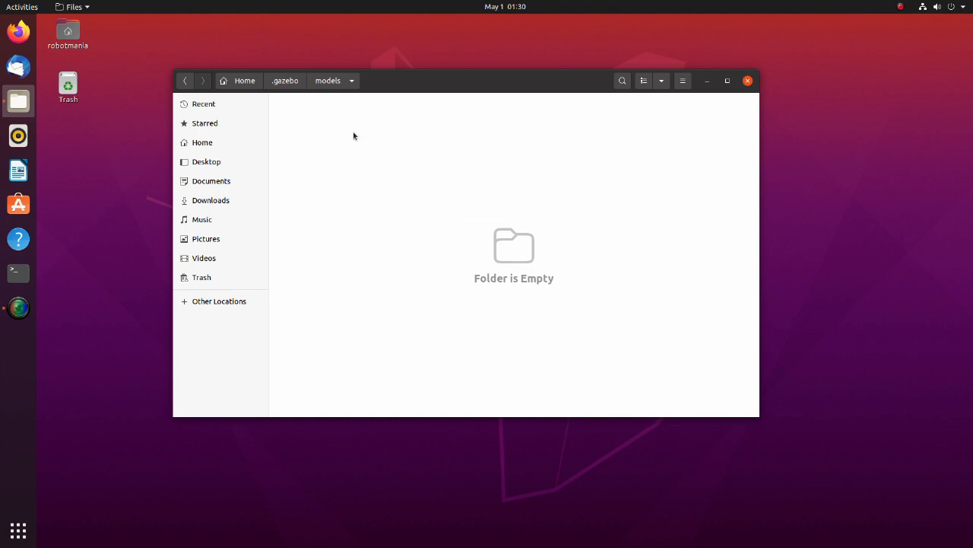
right_click(352, 137)
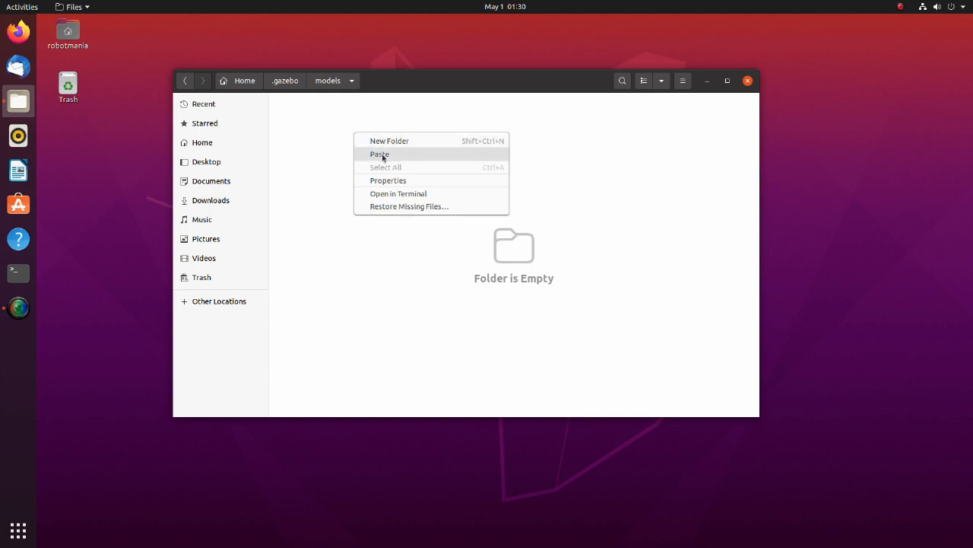
left_click(380, 154)
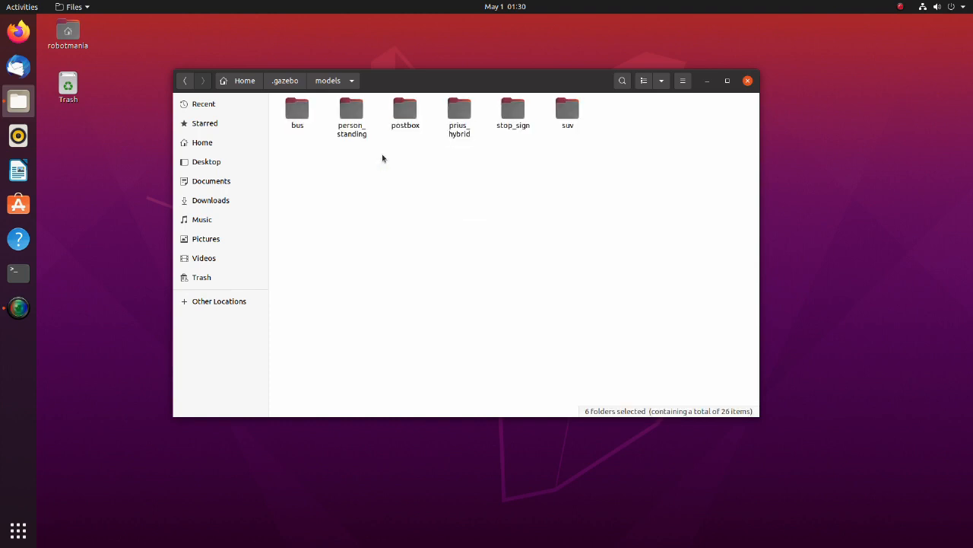
left_click(202, 143)
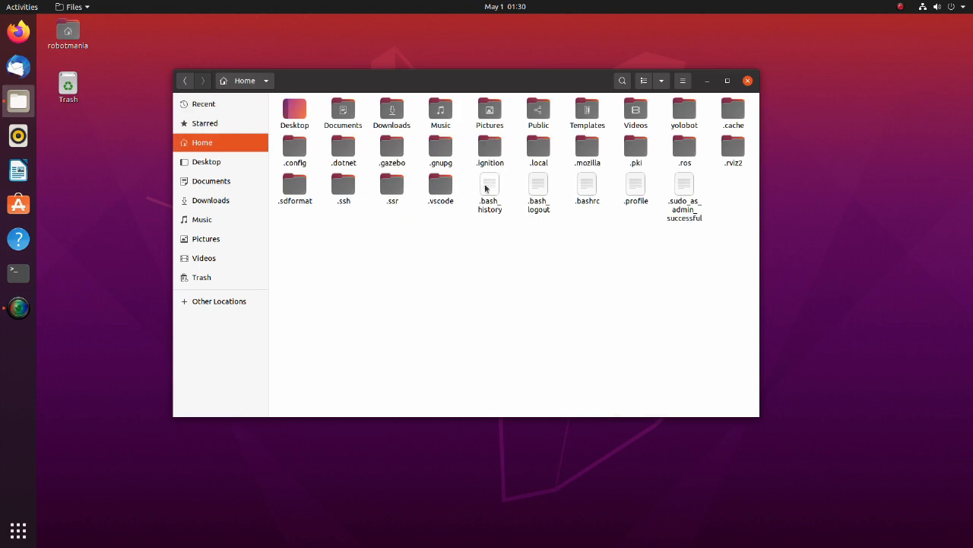
double_click(685, 110)
type("colcon")
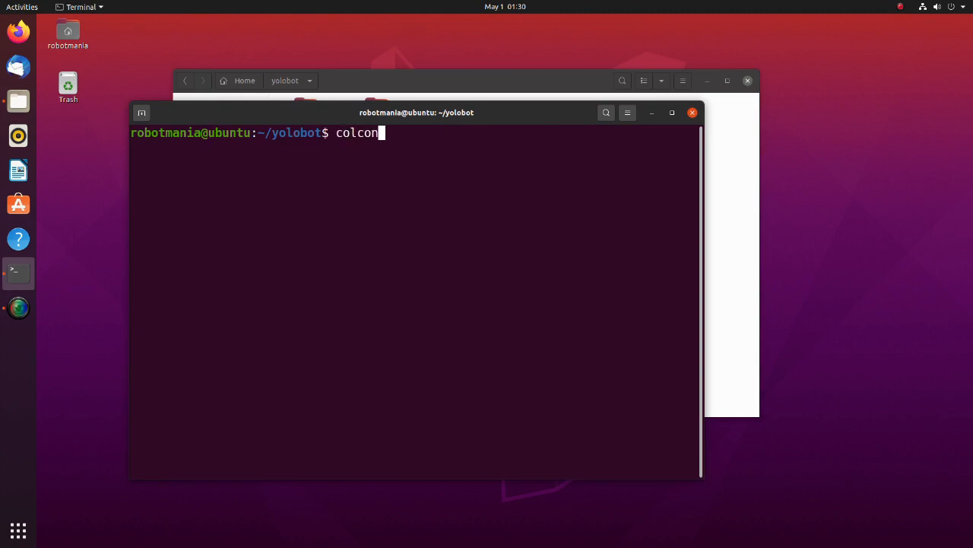
Source the yolobot workspace with 'source yolobot/install/setup.bash'.
type("build")
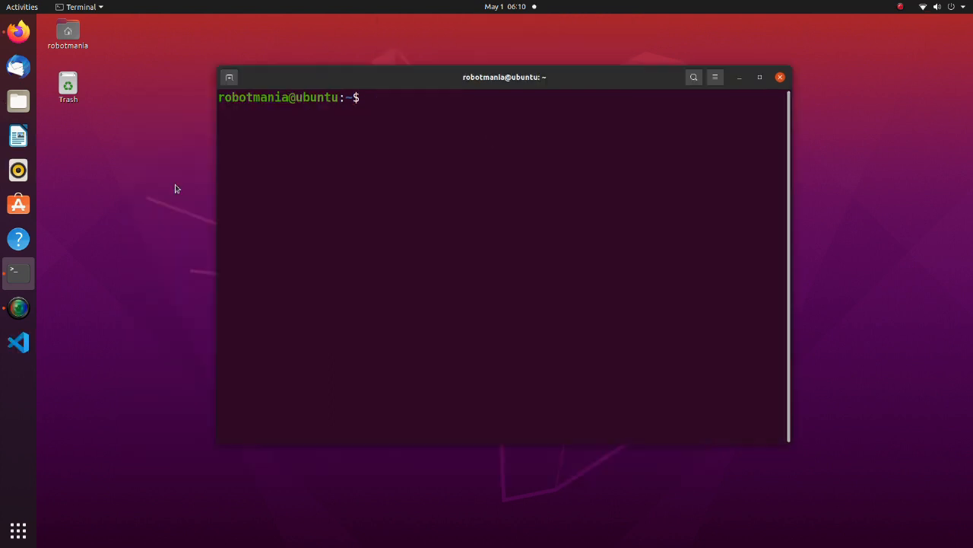
type("source yol")
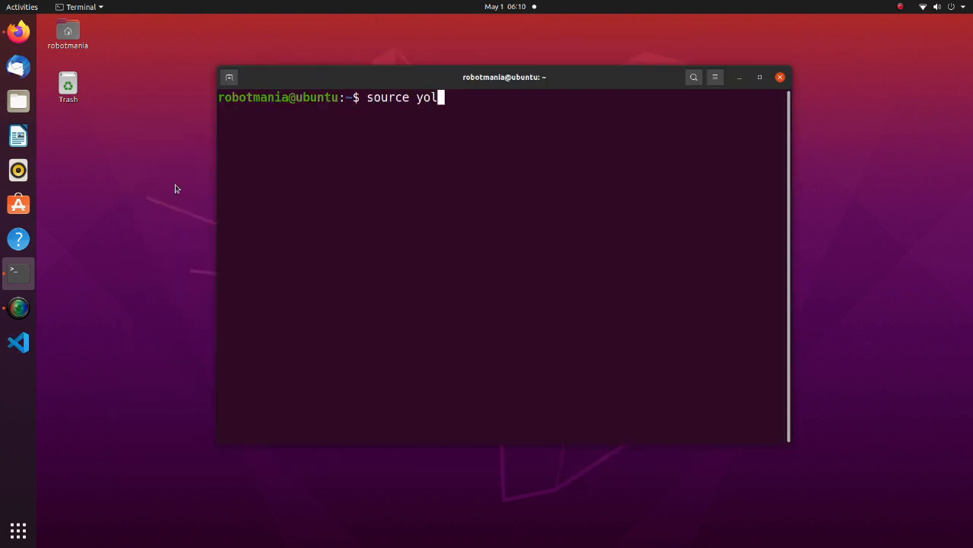
type("obot/install/setup.bash")
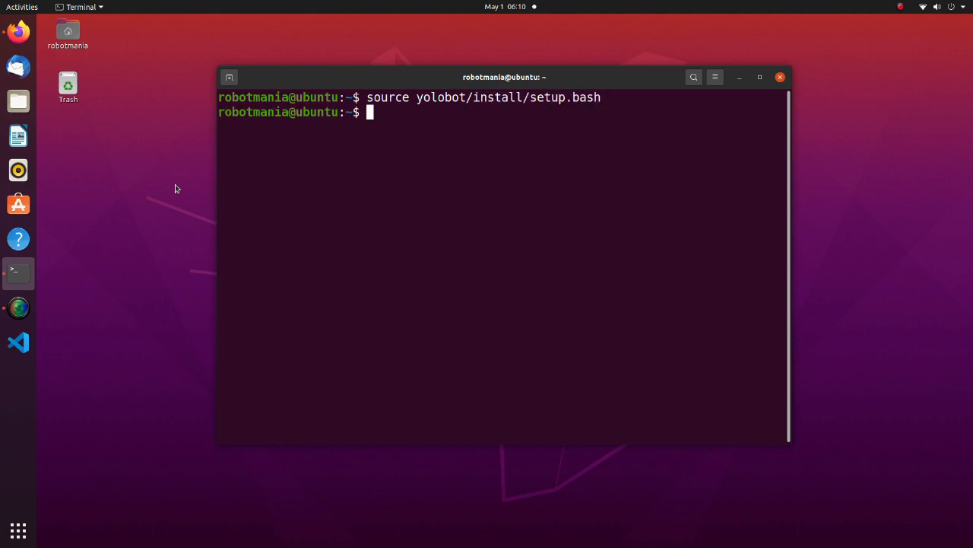
Launch the Gazebo simulation with 'ros2 launch yolobot_gazebo yolobot_launch.py'.
type("ros2 launch")
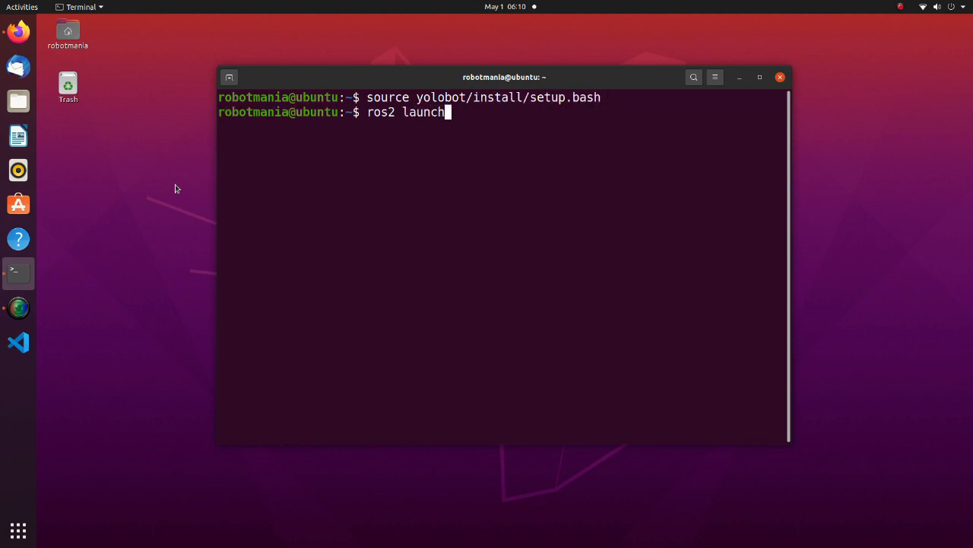
type("yolobot_gaze")
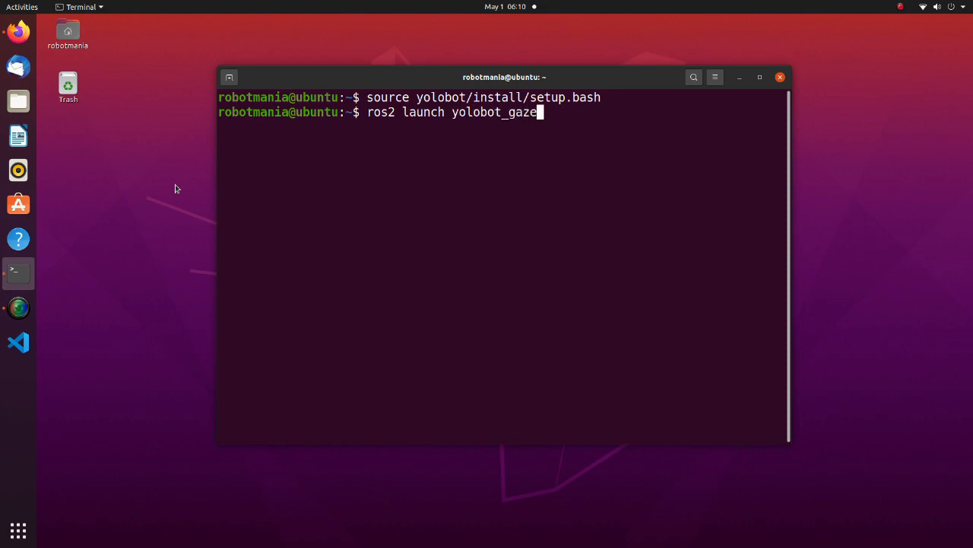
type("bo yolobot_launch.py")
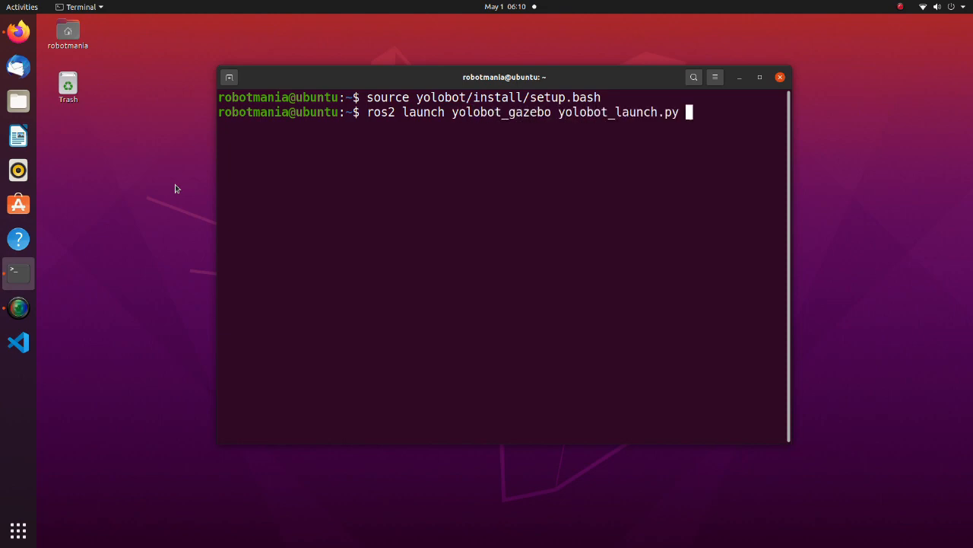
key("Return")
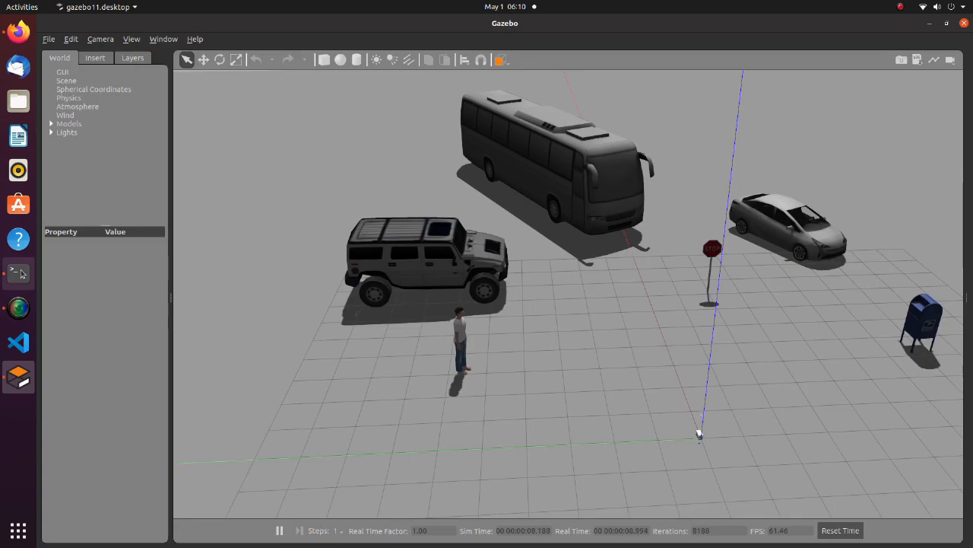
In a new terminal window, source setup.bash and run 'ros2 topic list' to show /inference_result and /rgb_cam/image_raw.
right_click(18, 271)
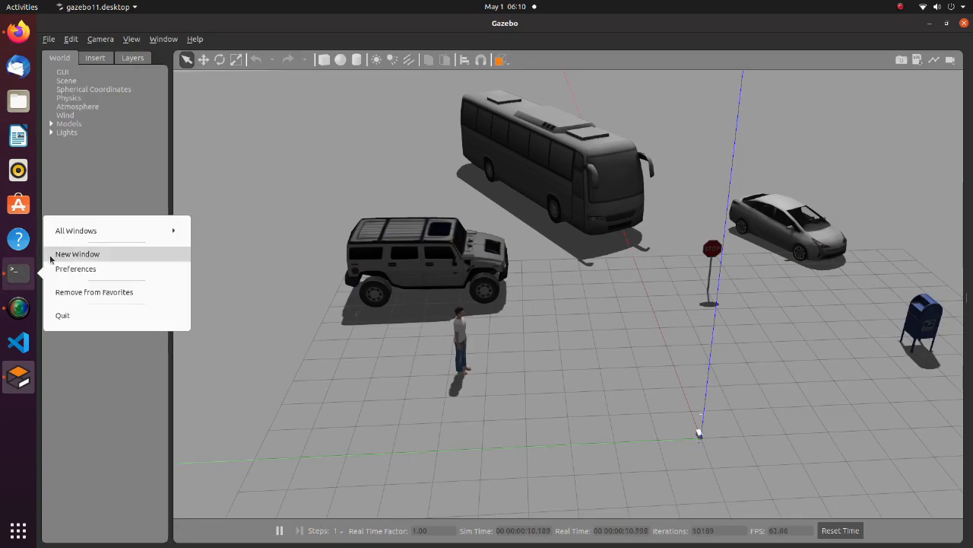
type("source yolo")
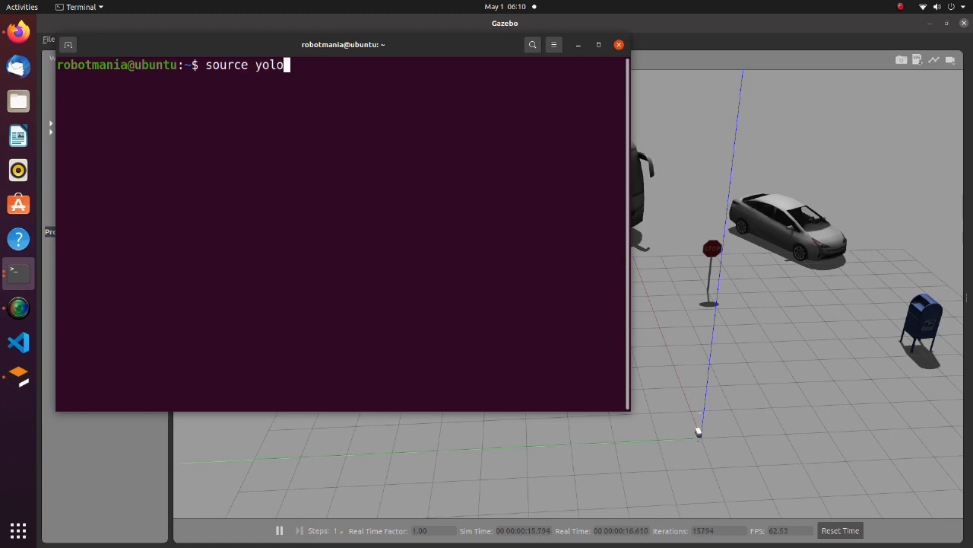
type("bot/install/setup.bash")
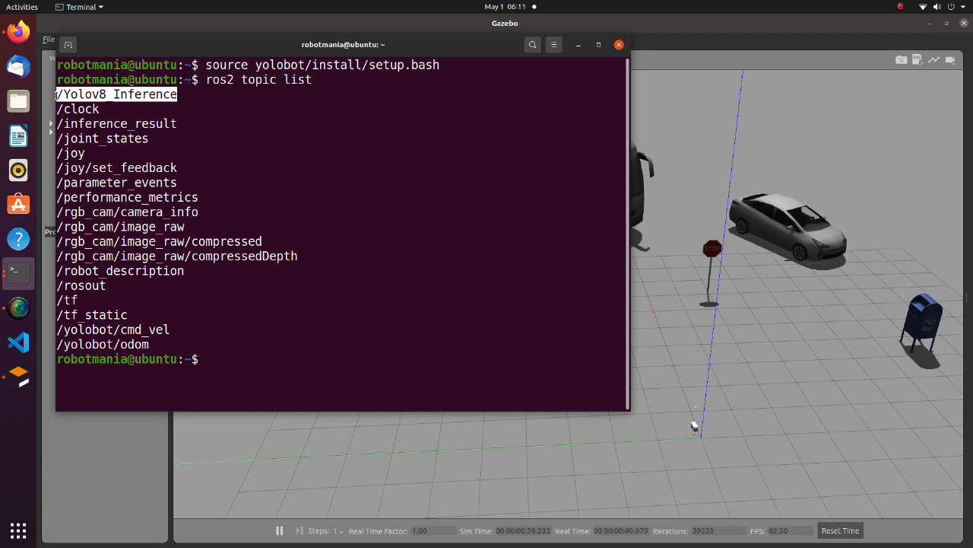
type("ros2")
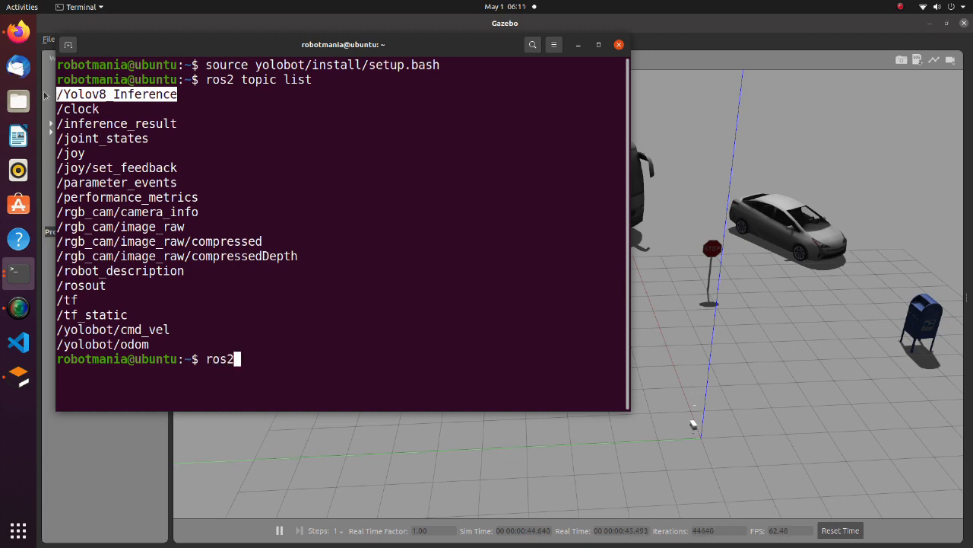
type("topic e")
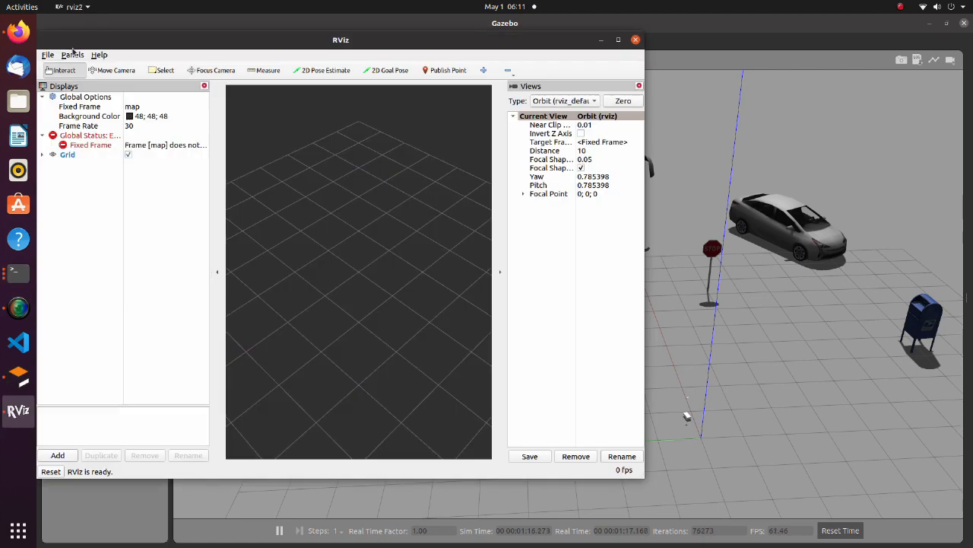
Add an Image display by topic for /inference_result, showing truck and bus detections.
left_click(57, 455)
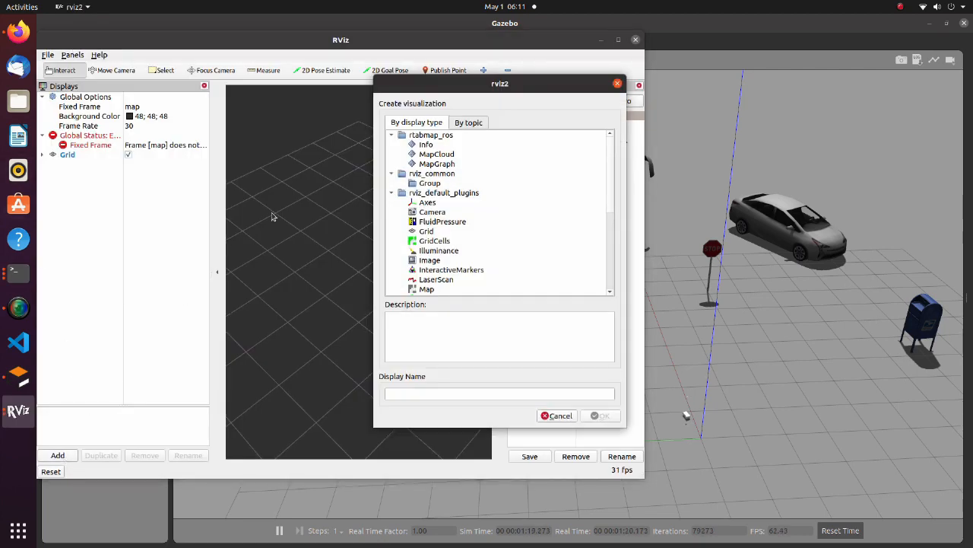
left_click(468, 121)
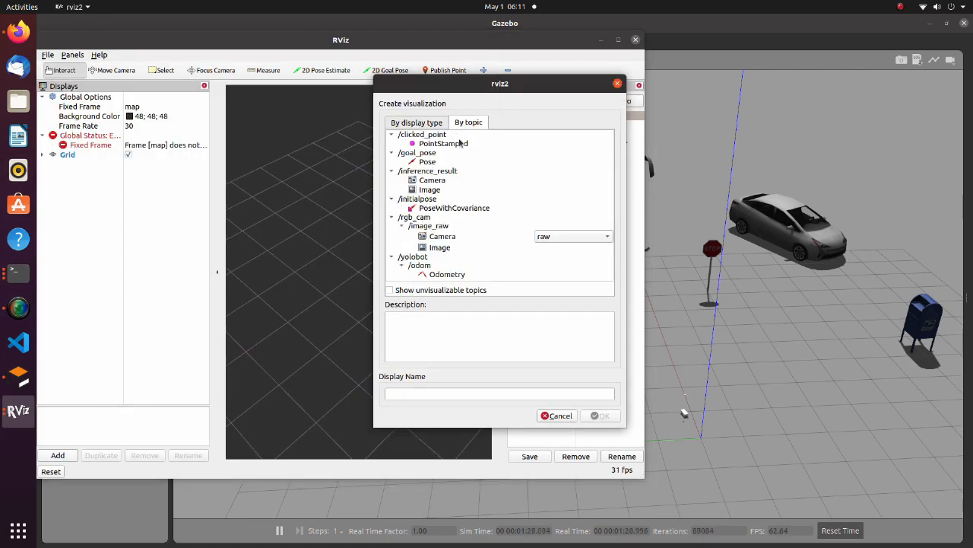
left_click(429, 188)
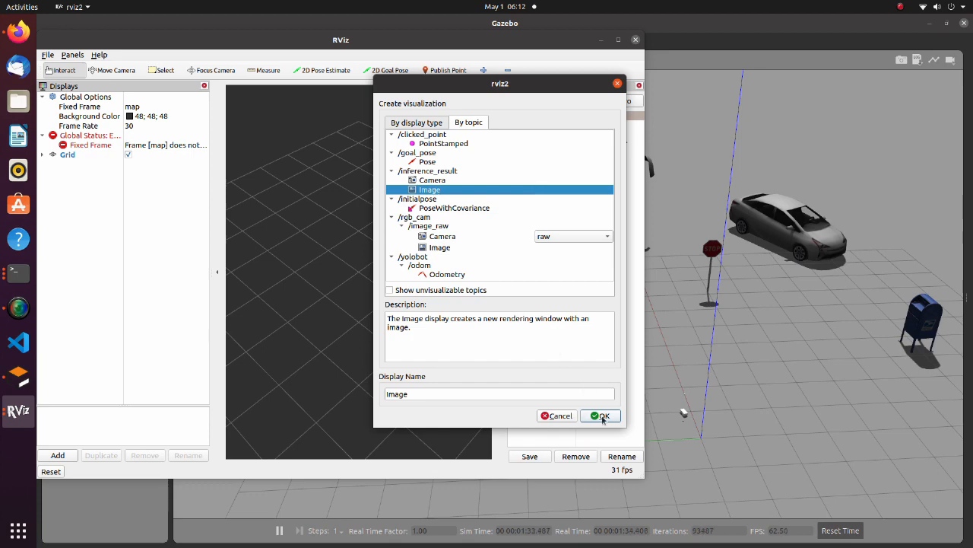
left_click(599, 416)
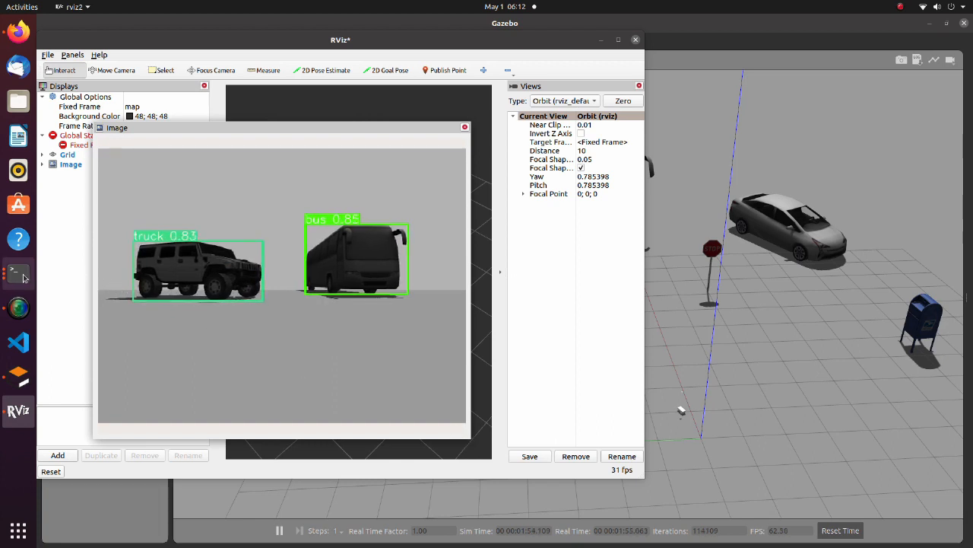
left_click(19, 272)
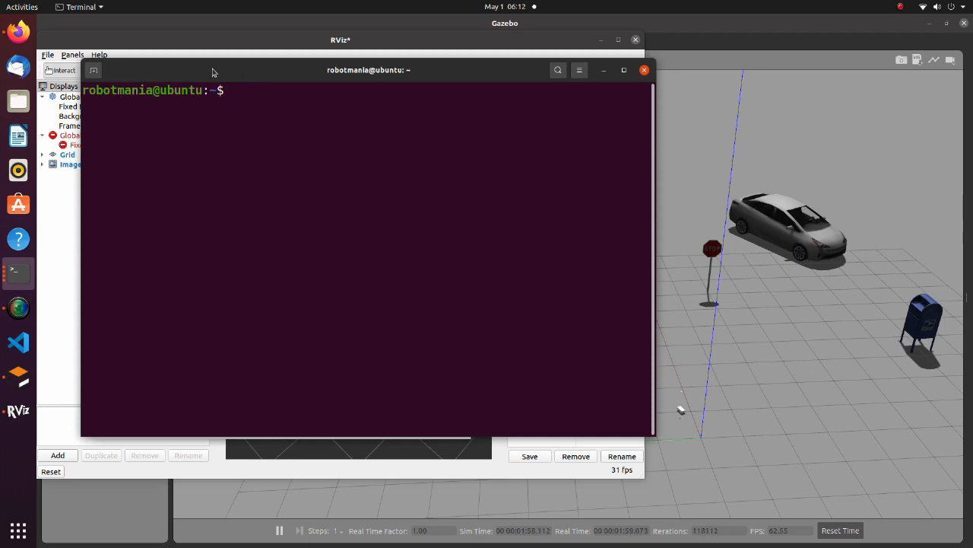
Source setup.bash and run 'ros2 run yolobot_recognition yolov8_ros2_subscriber.py'.
type("source yo")
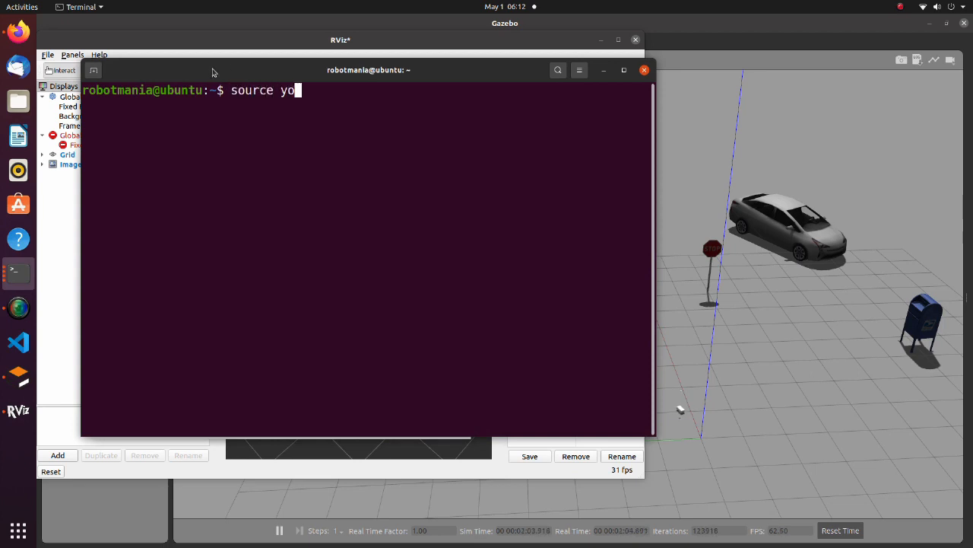
type("lobot/install/setup.bash")
type("ros2 r")
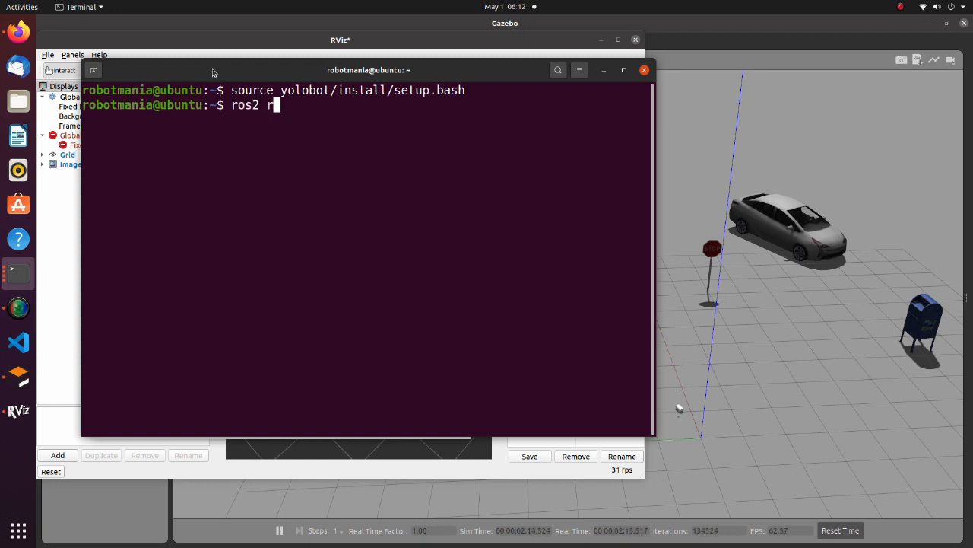
type("un yolobot_recognition yolov")
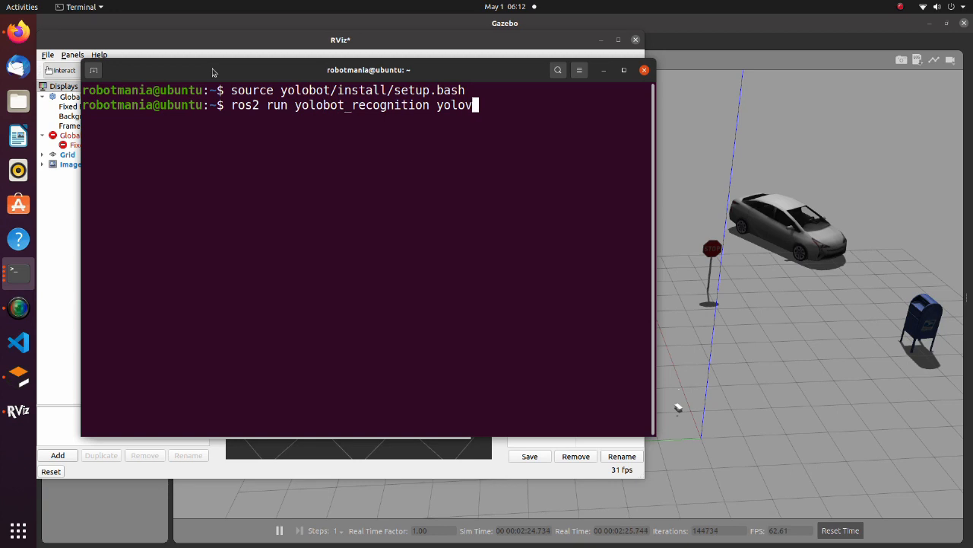
type("8_ros2_")
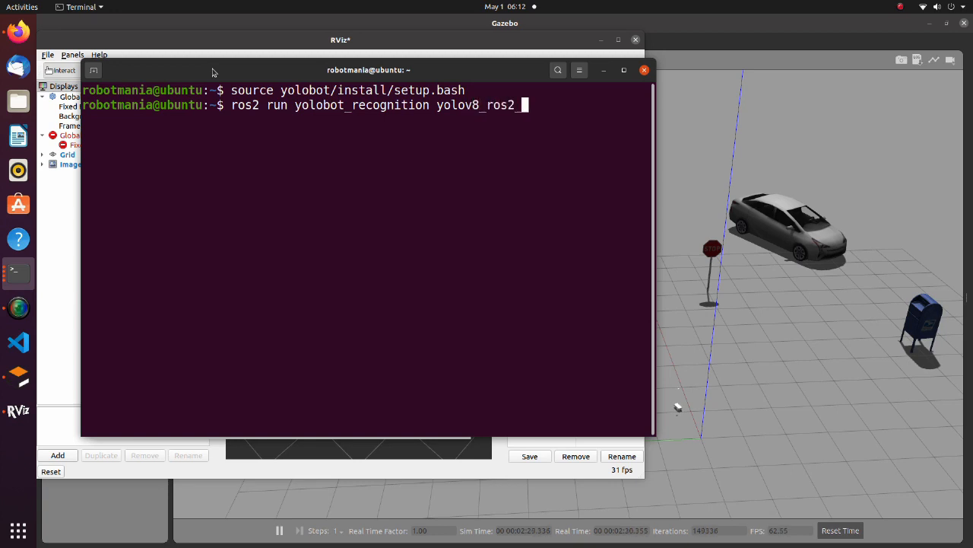
type("subscriber.py")
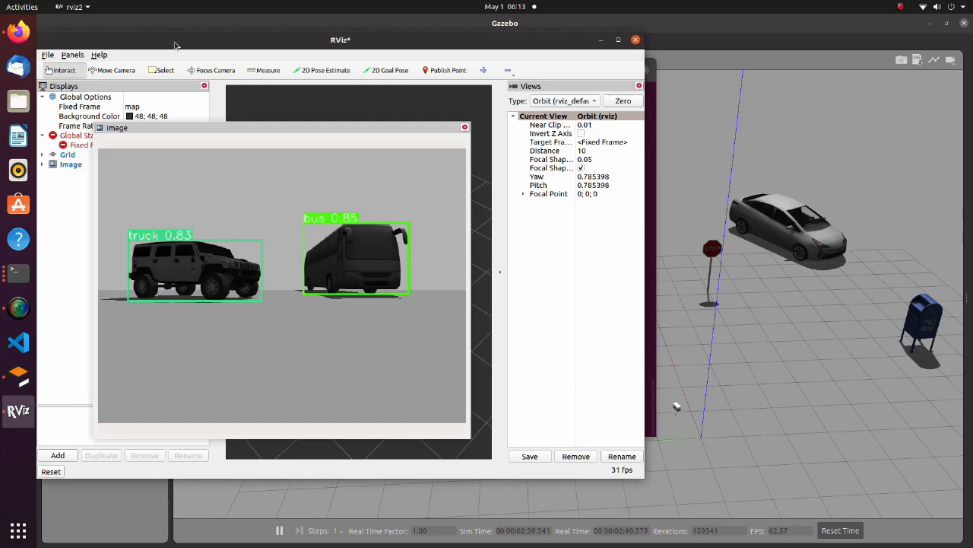
Add a second Image display by topic for /inference_result_cv2.
left_click(58, 455)
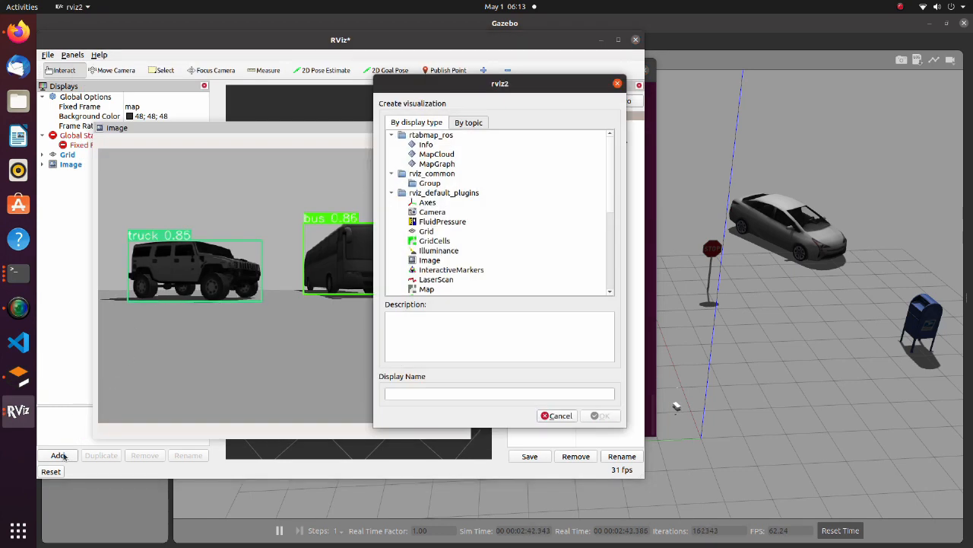
left_click(468, 122)
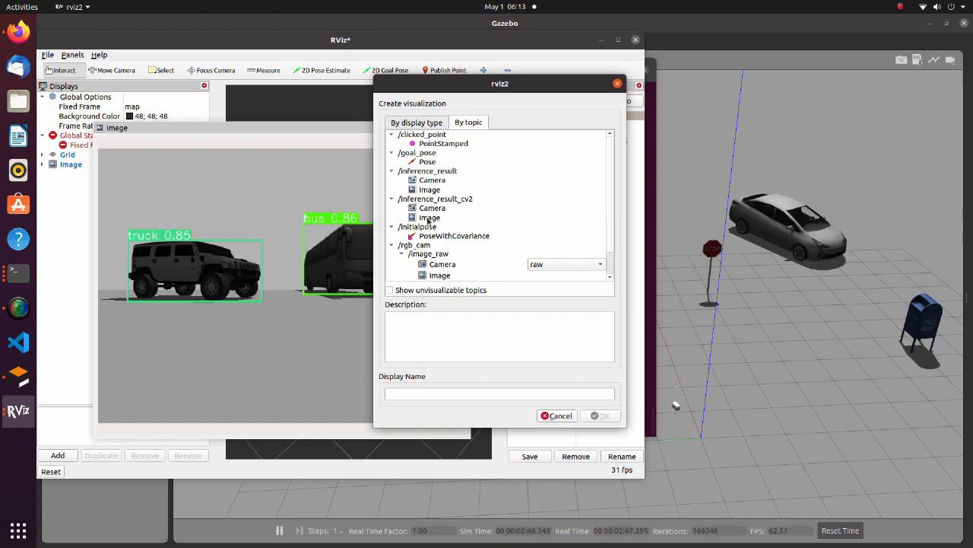
left_click(429, 218)
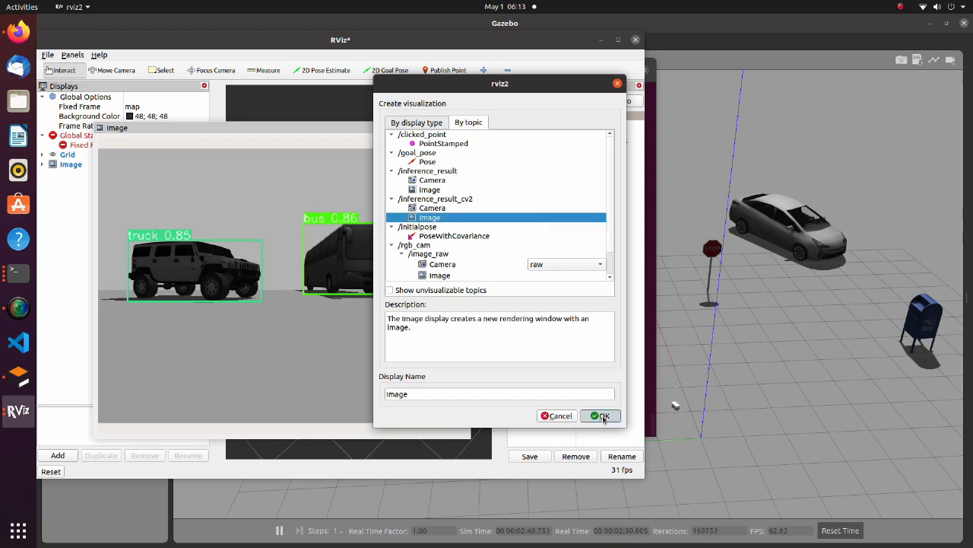
left_click(601, 415)
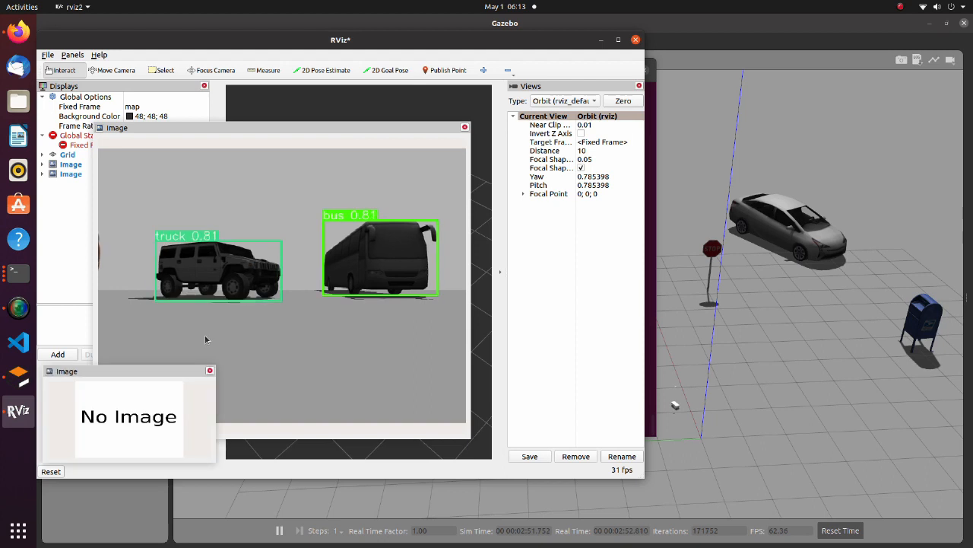